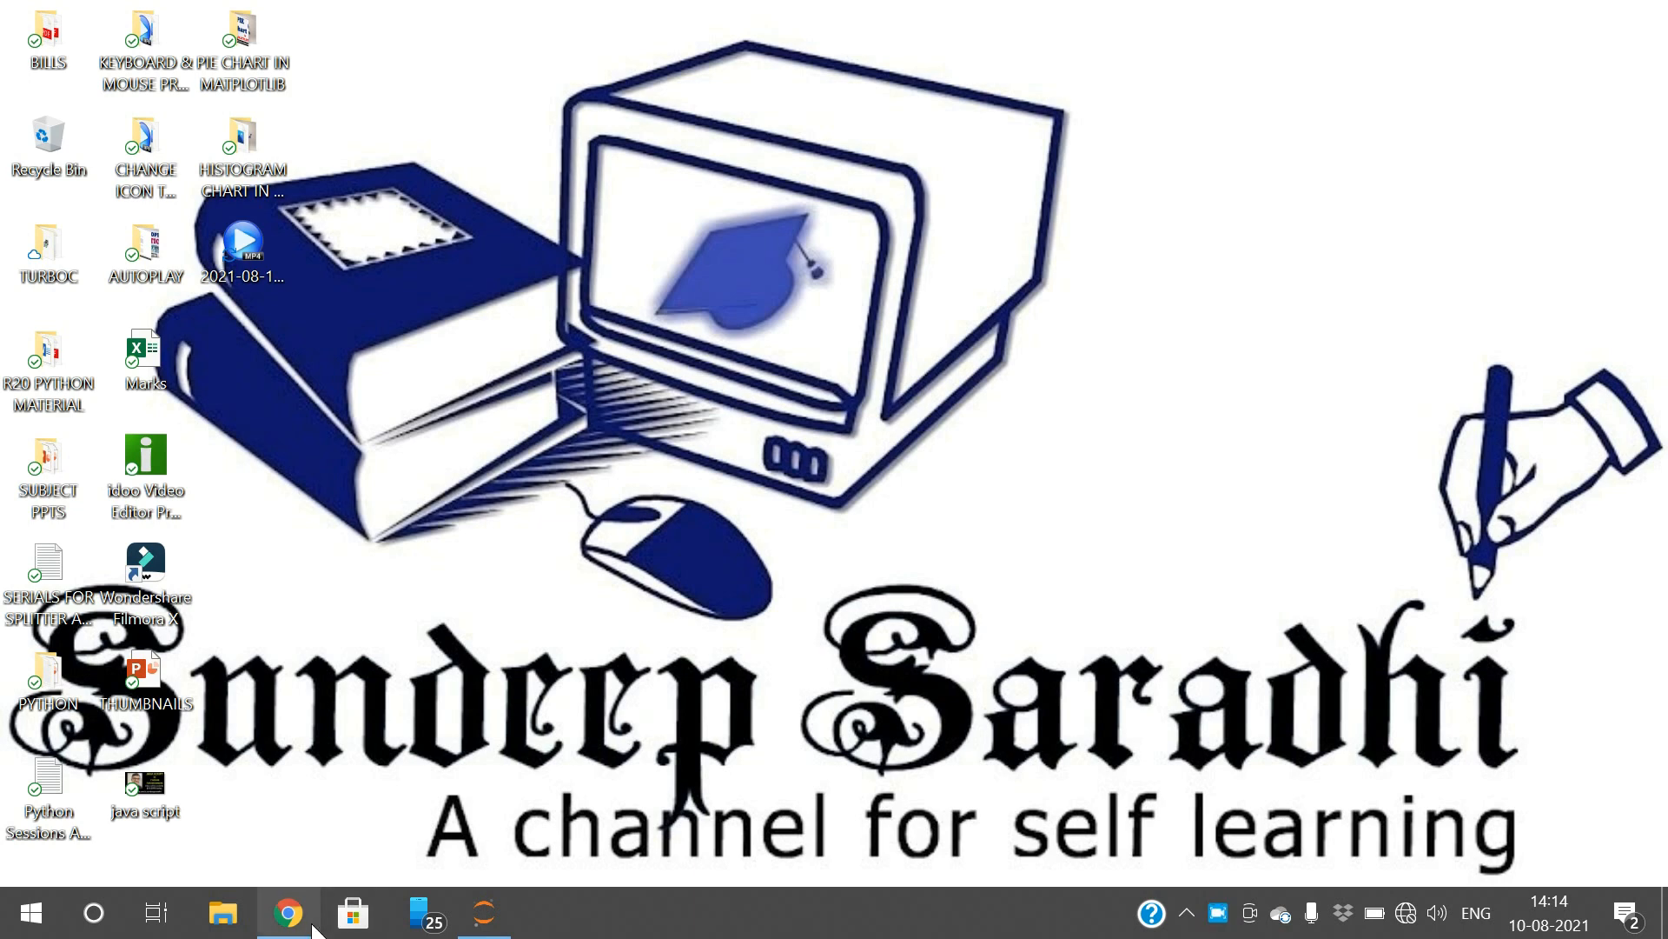
Restore the Chrome window showing the blank Untitled43 Jupyter notebook from the taskbar.
left_click(286, 912)
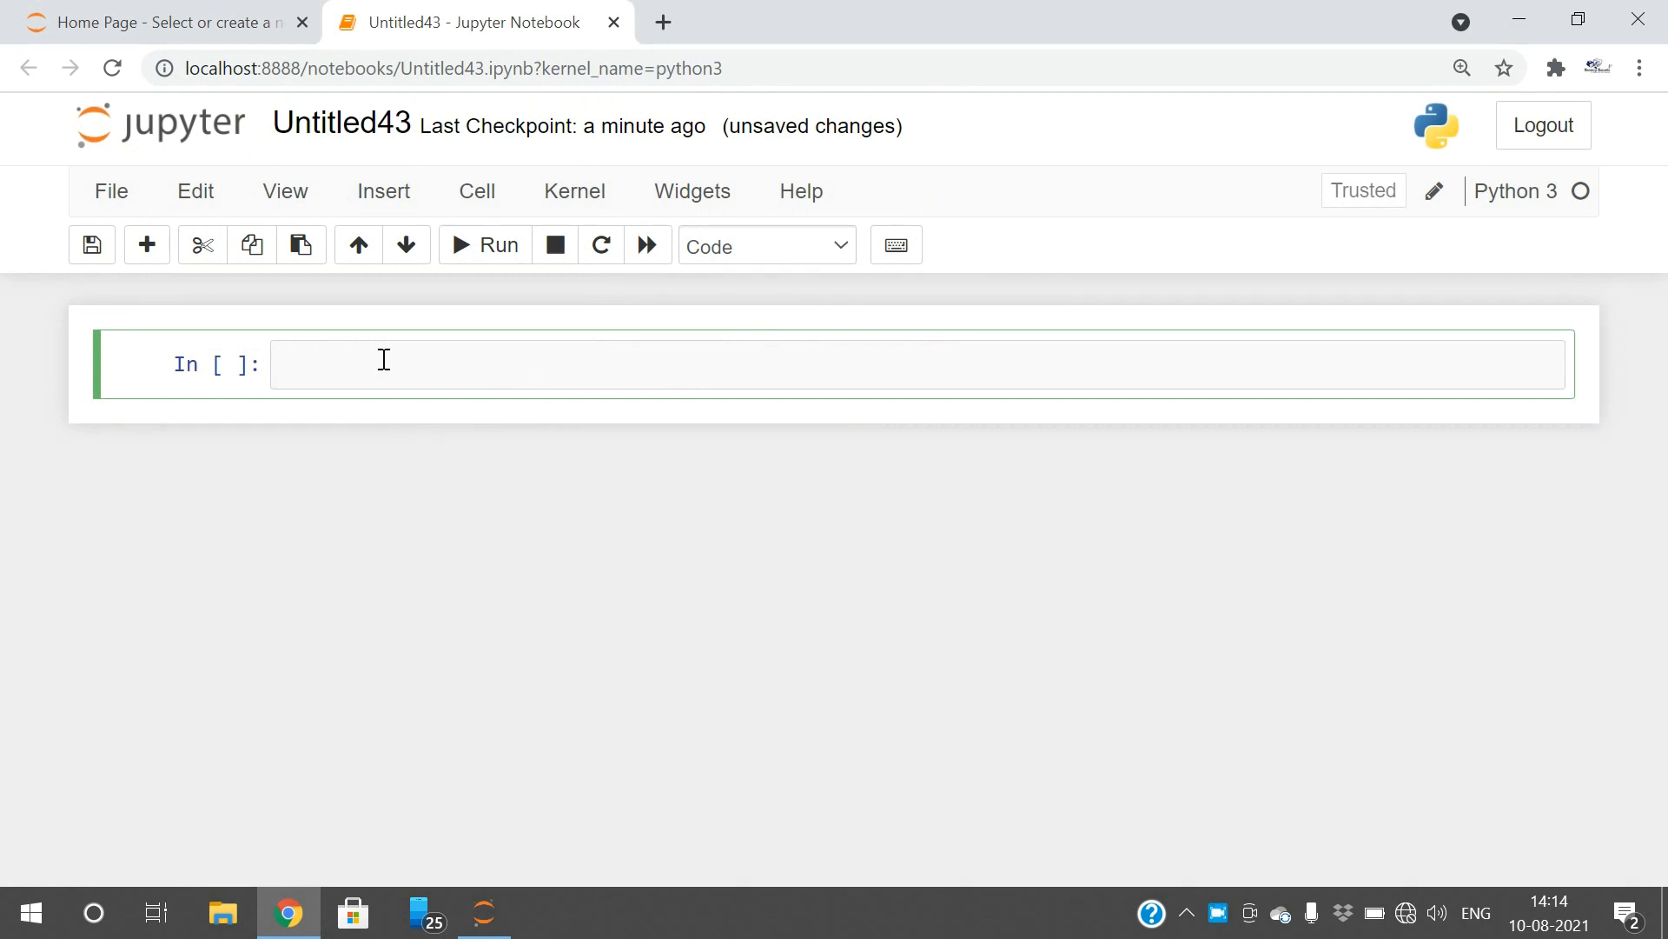
Write 'import calendar' and print(calendar.month(2021, 8)) in the first cell.
type("impo")
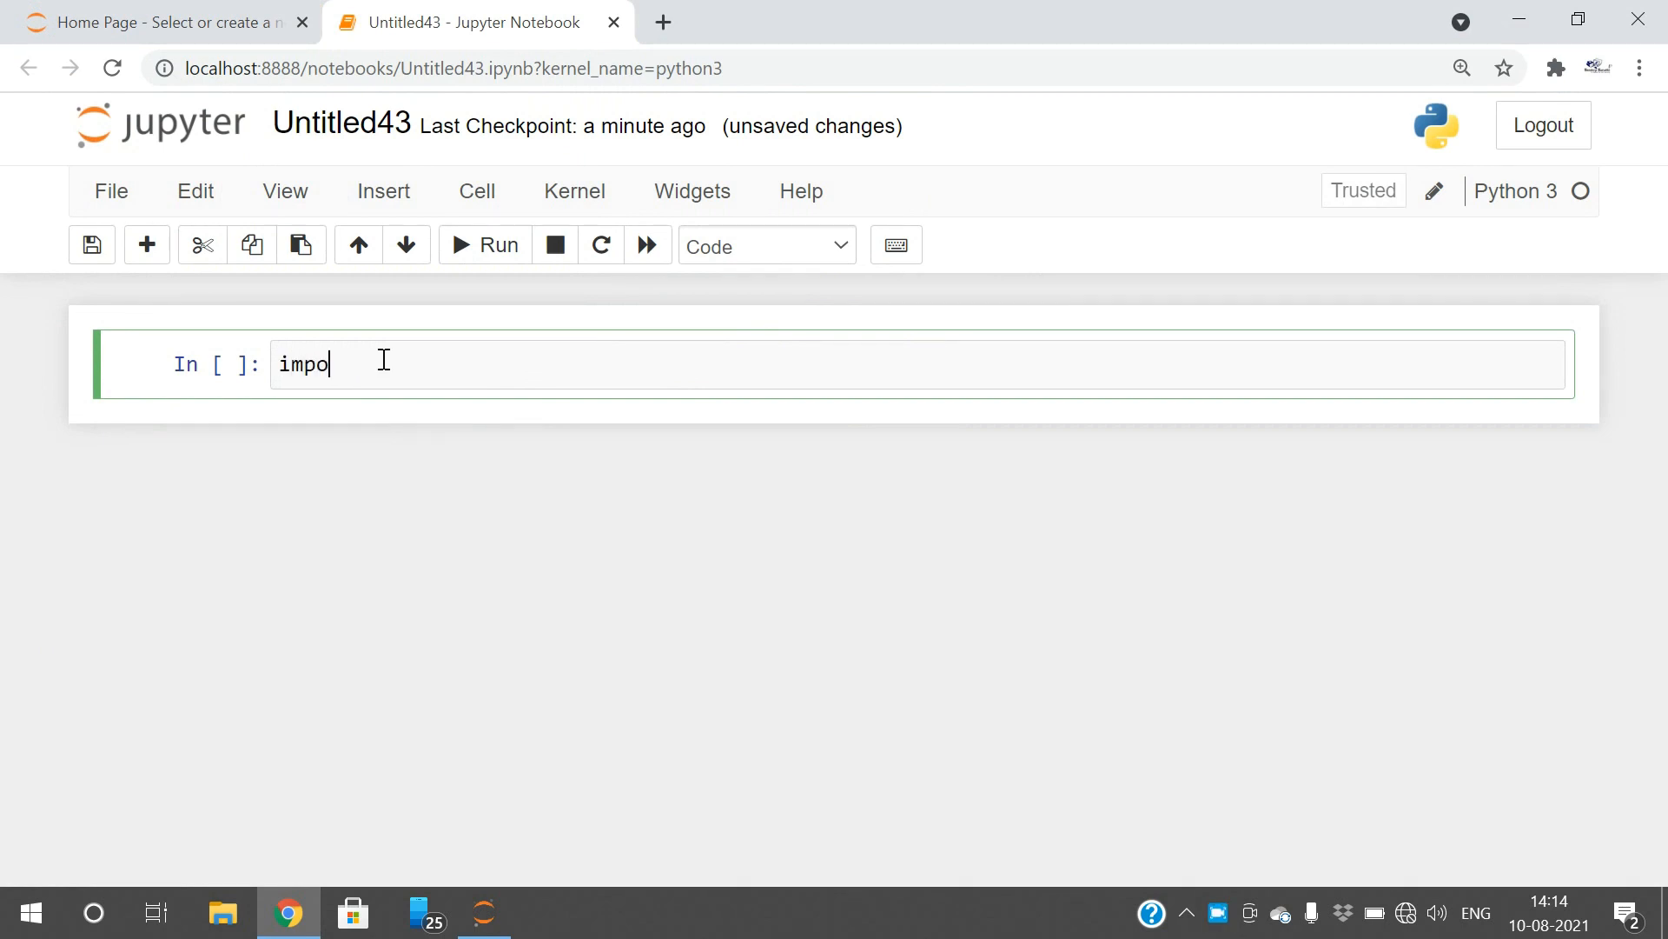
type("rt calenda")
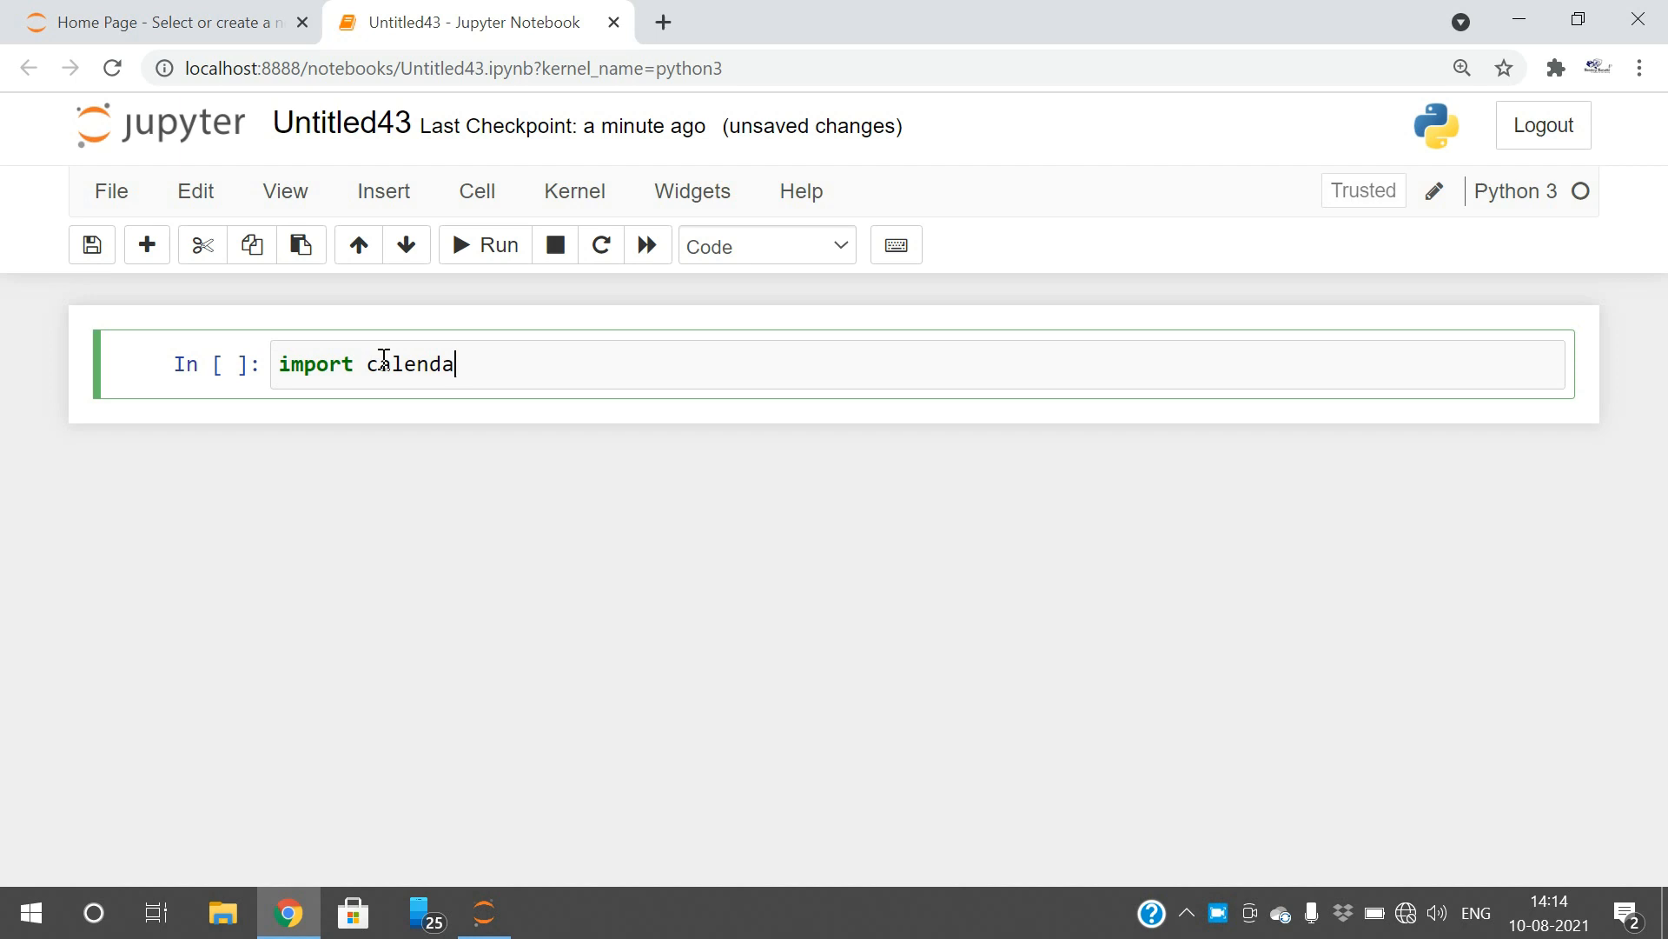
type("r")
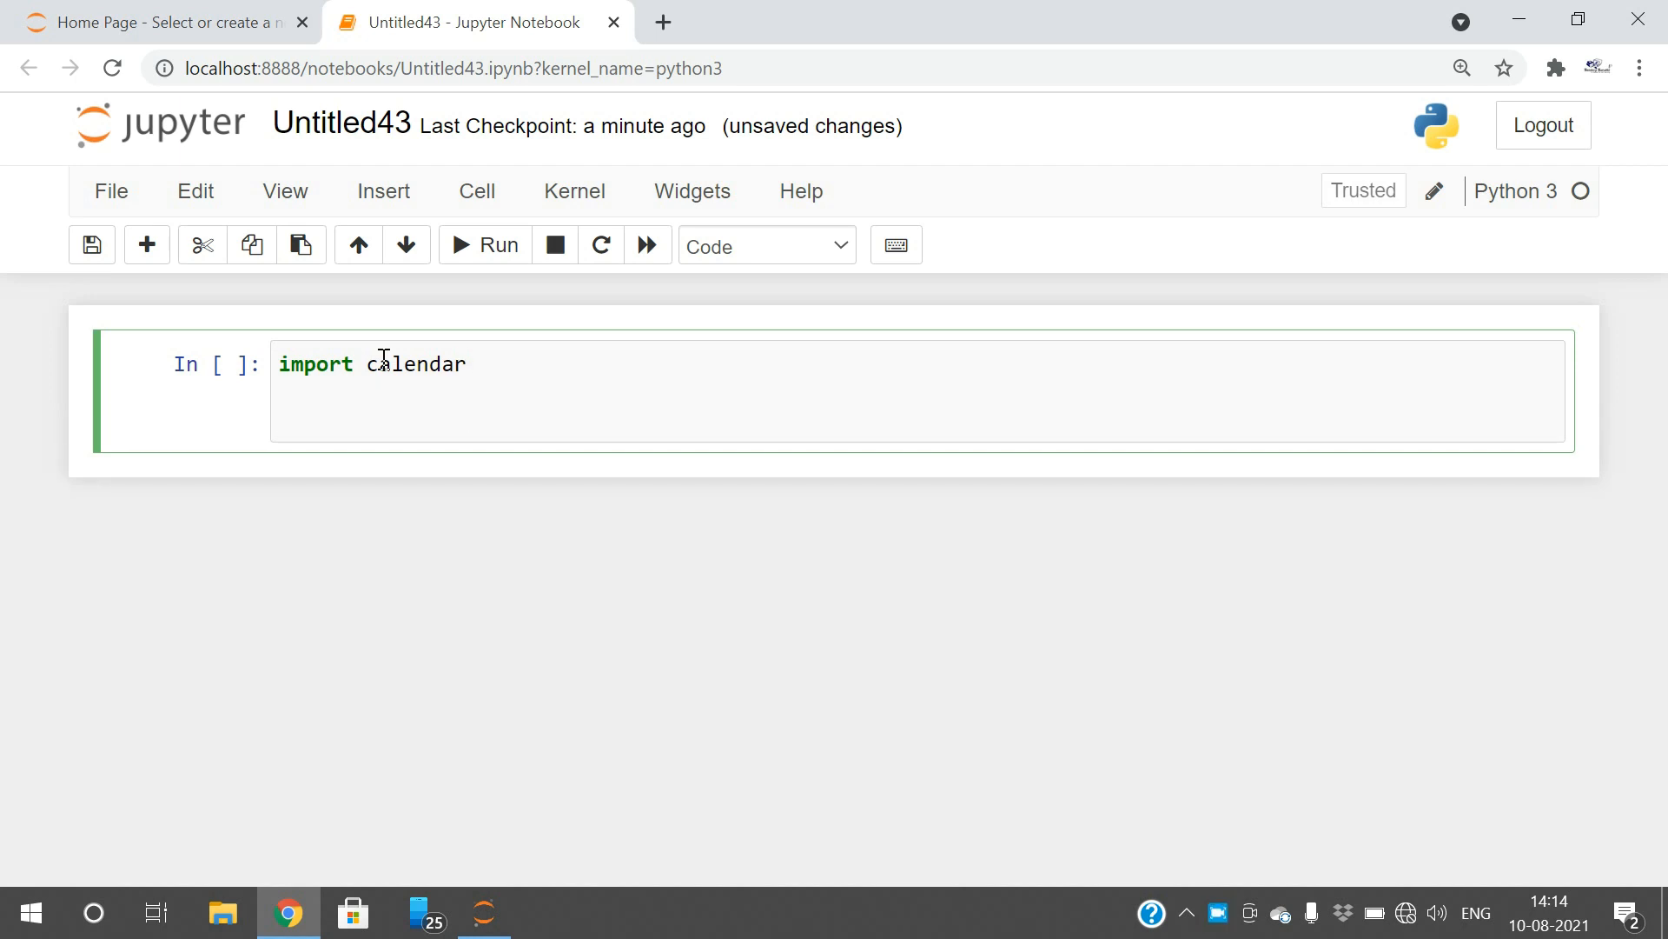
type("calendar")
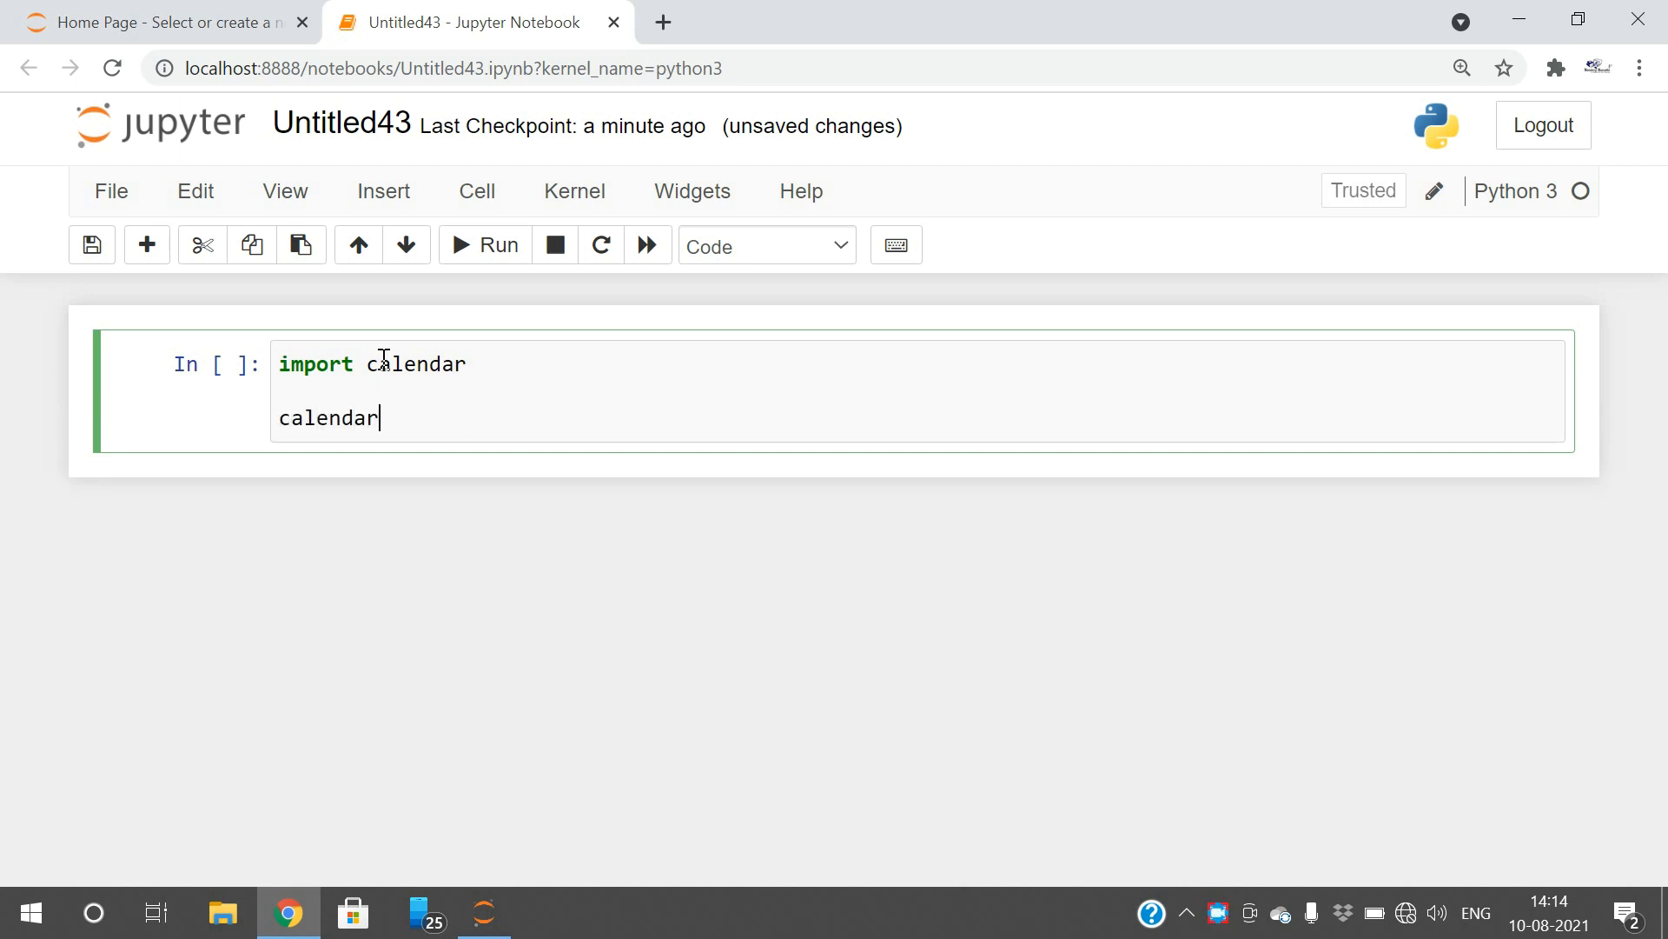
type(".month")
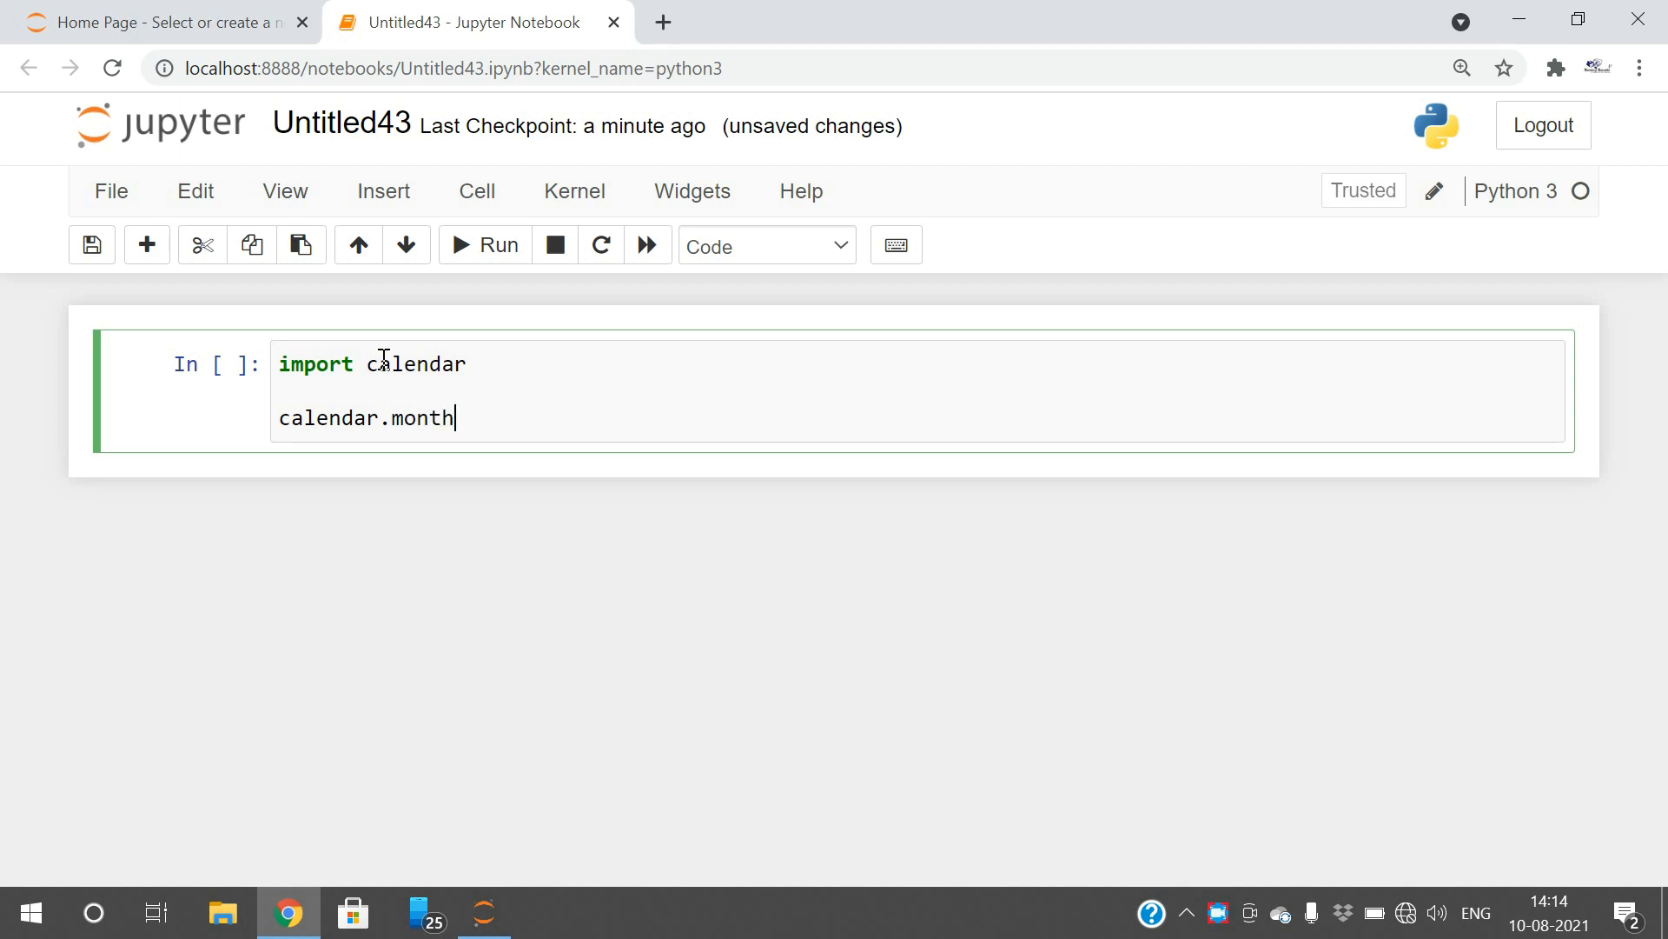
type("()")
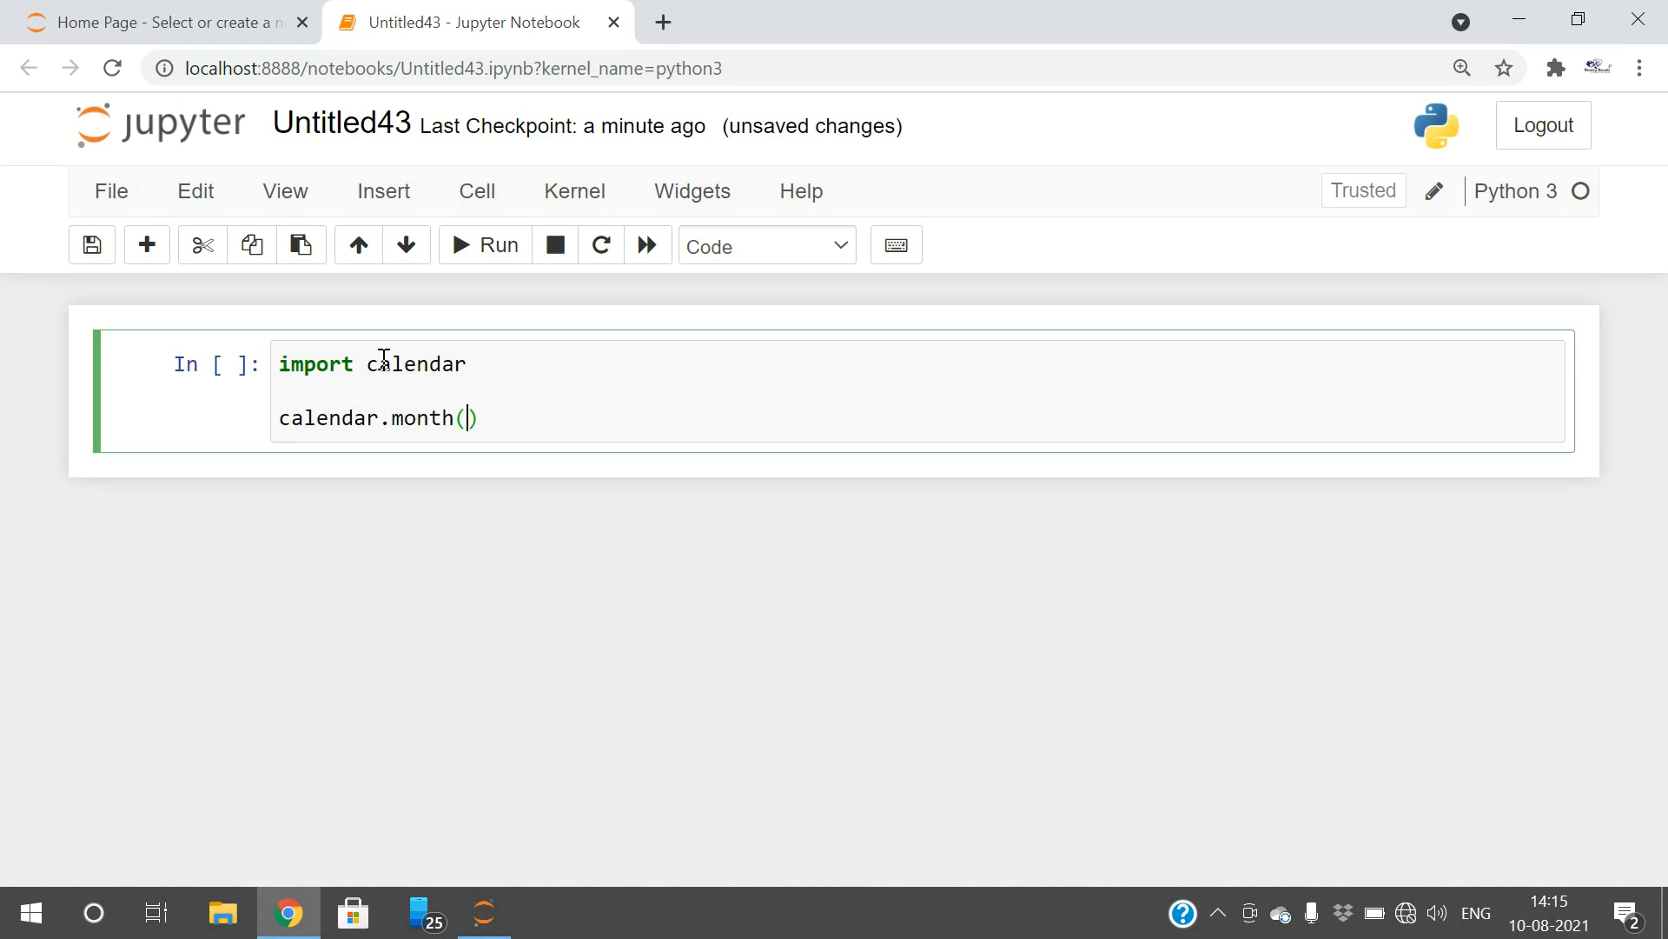
type("2021,8")
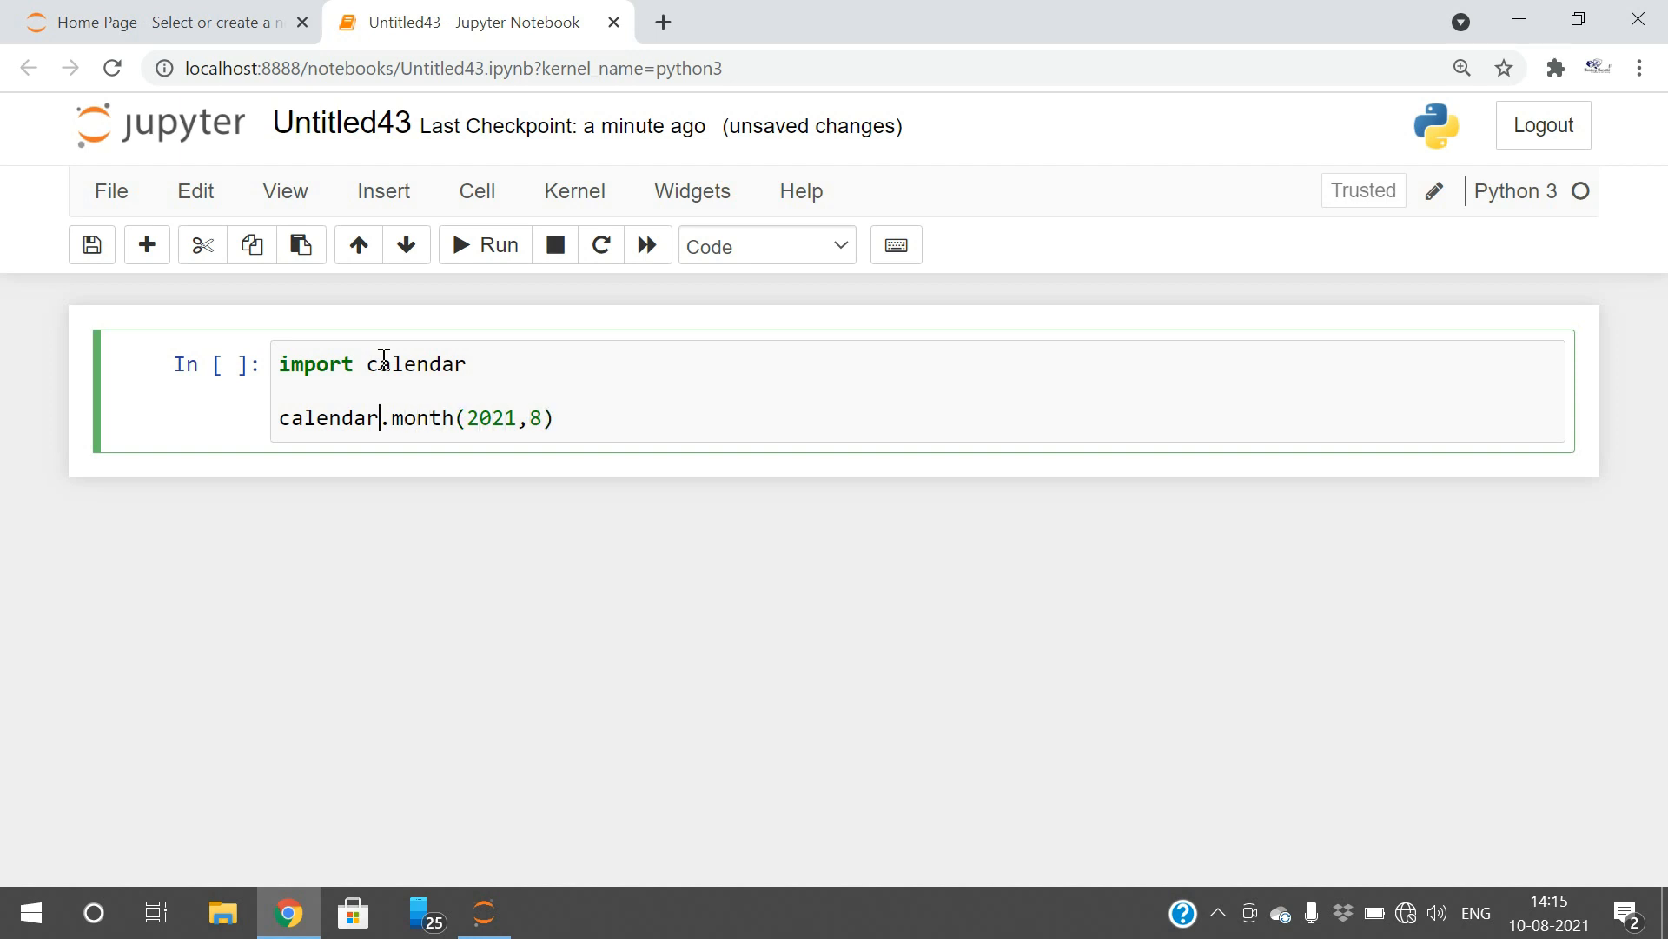
type("prin")
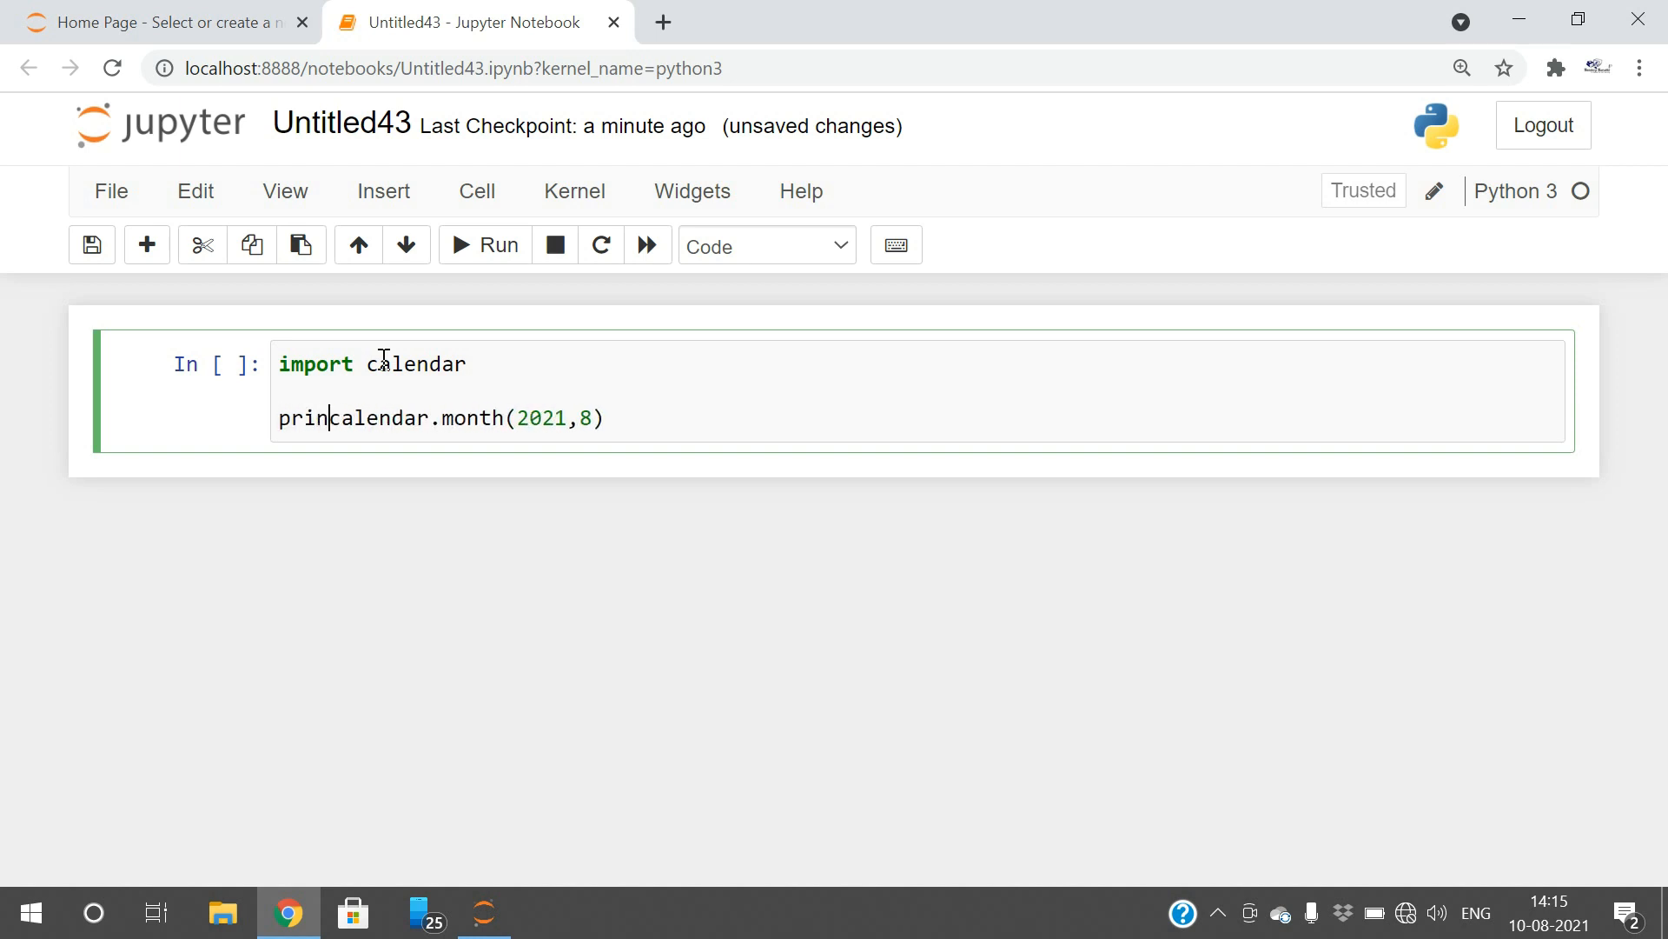
type("t(")
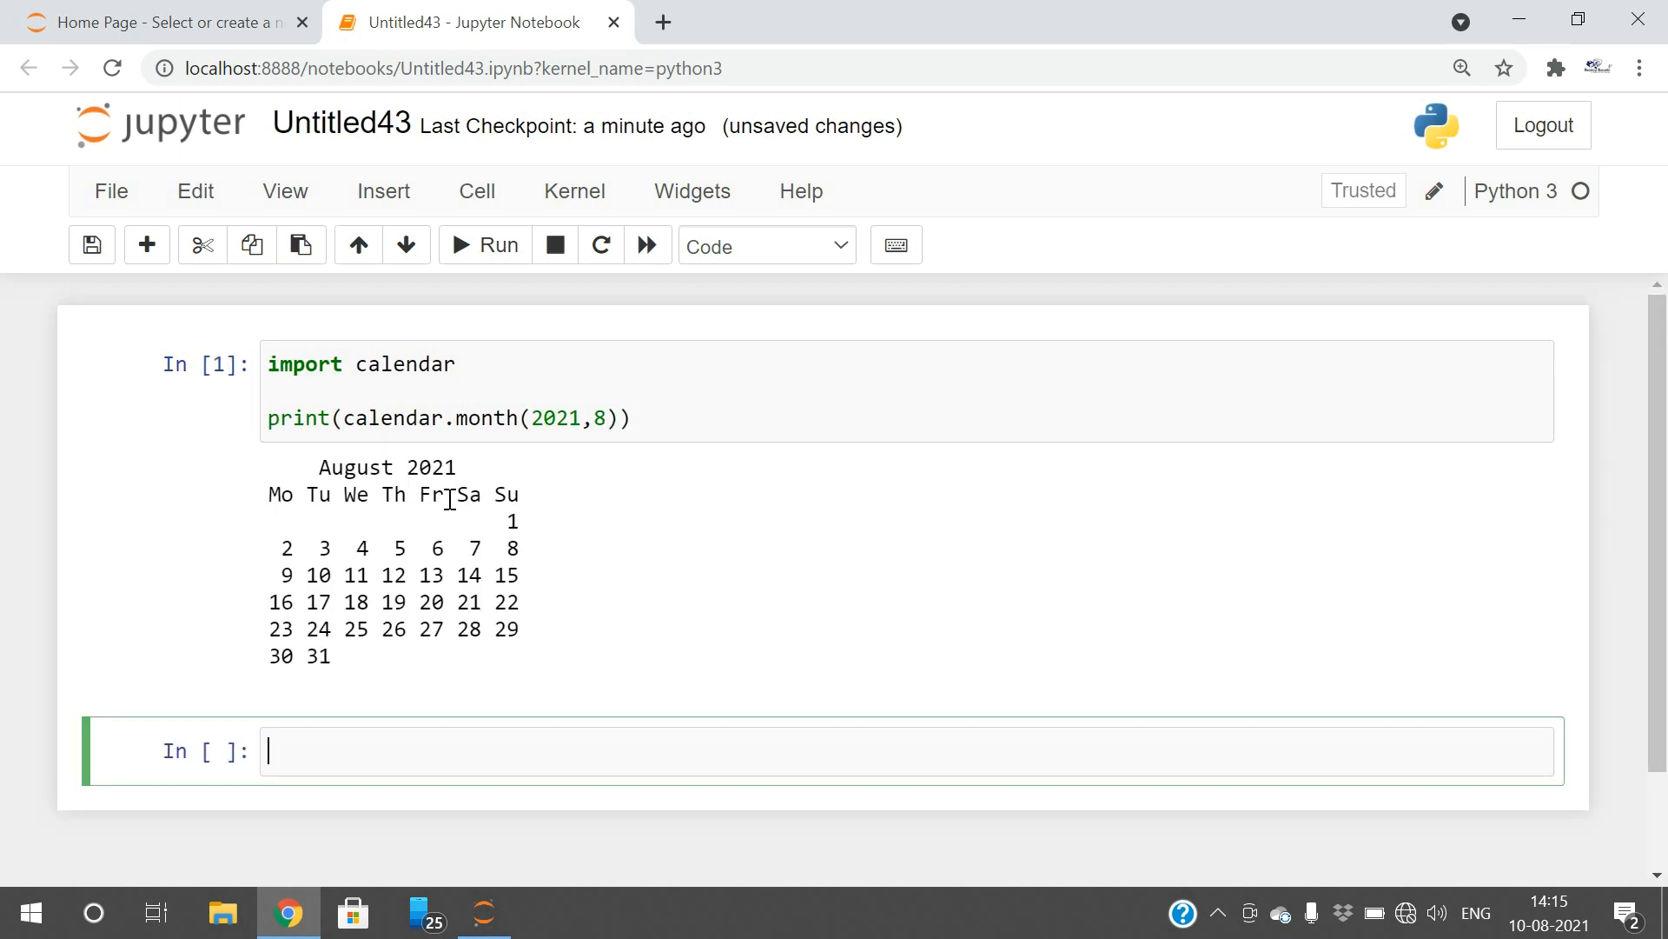
mouse_move(491, 514)
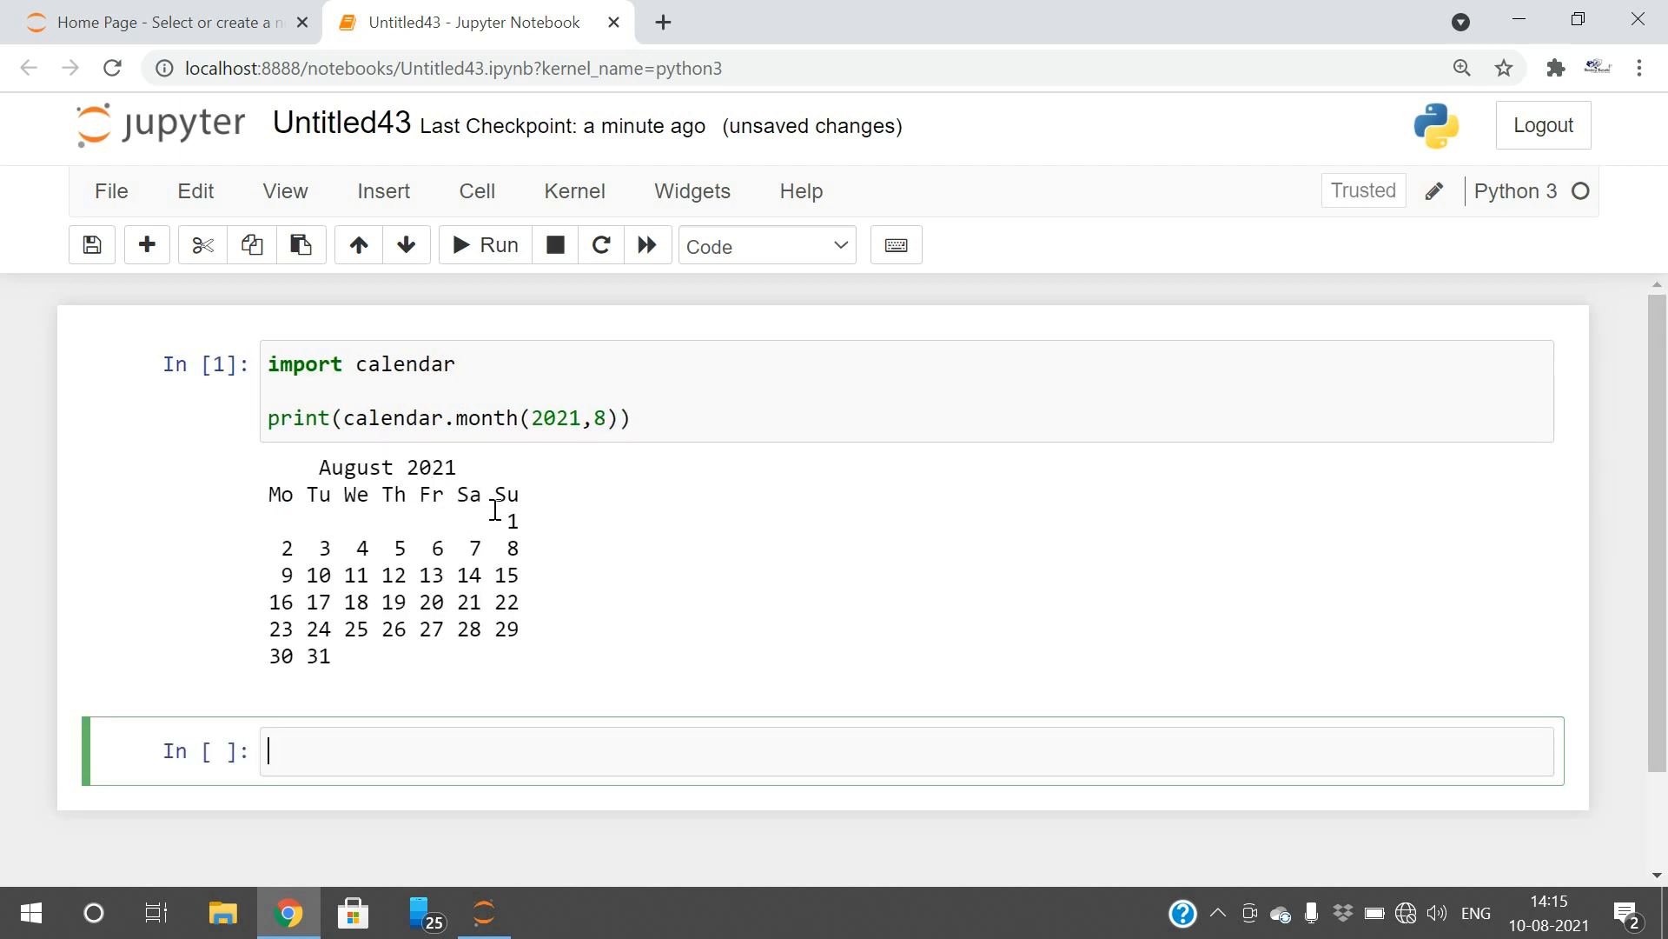
mouse_move(337, 550)
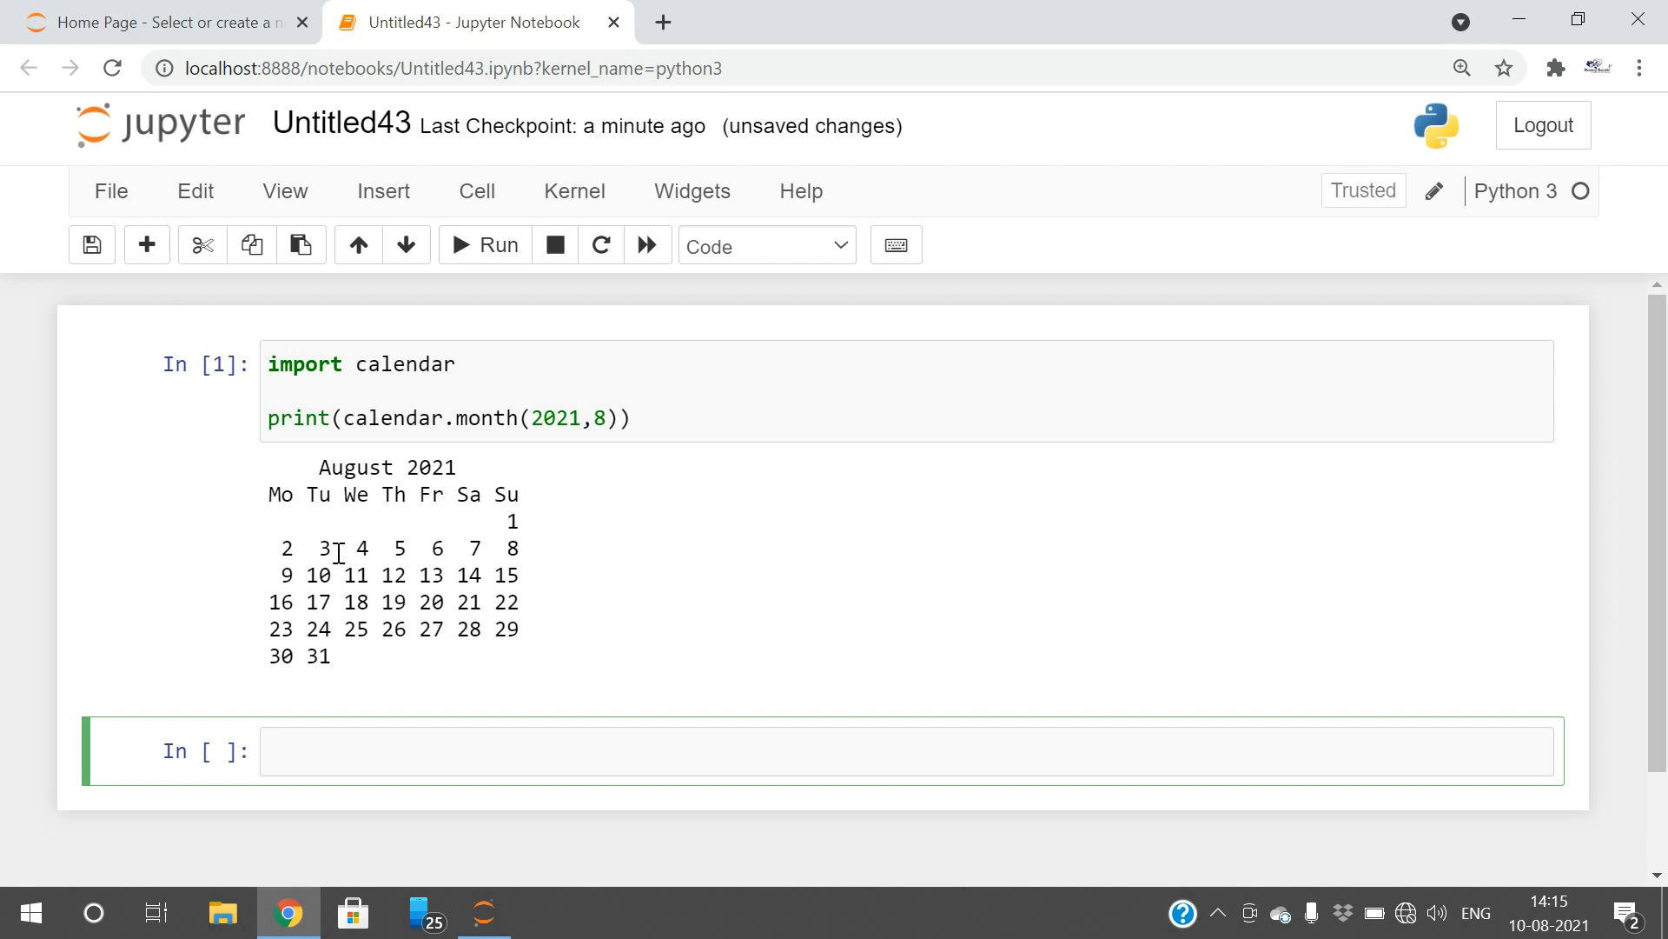
Change the month call's year from 2021 to 2020 and rerun the cell.
left_click(573, 417)
type("0")
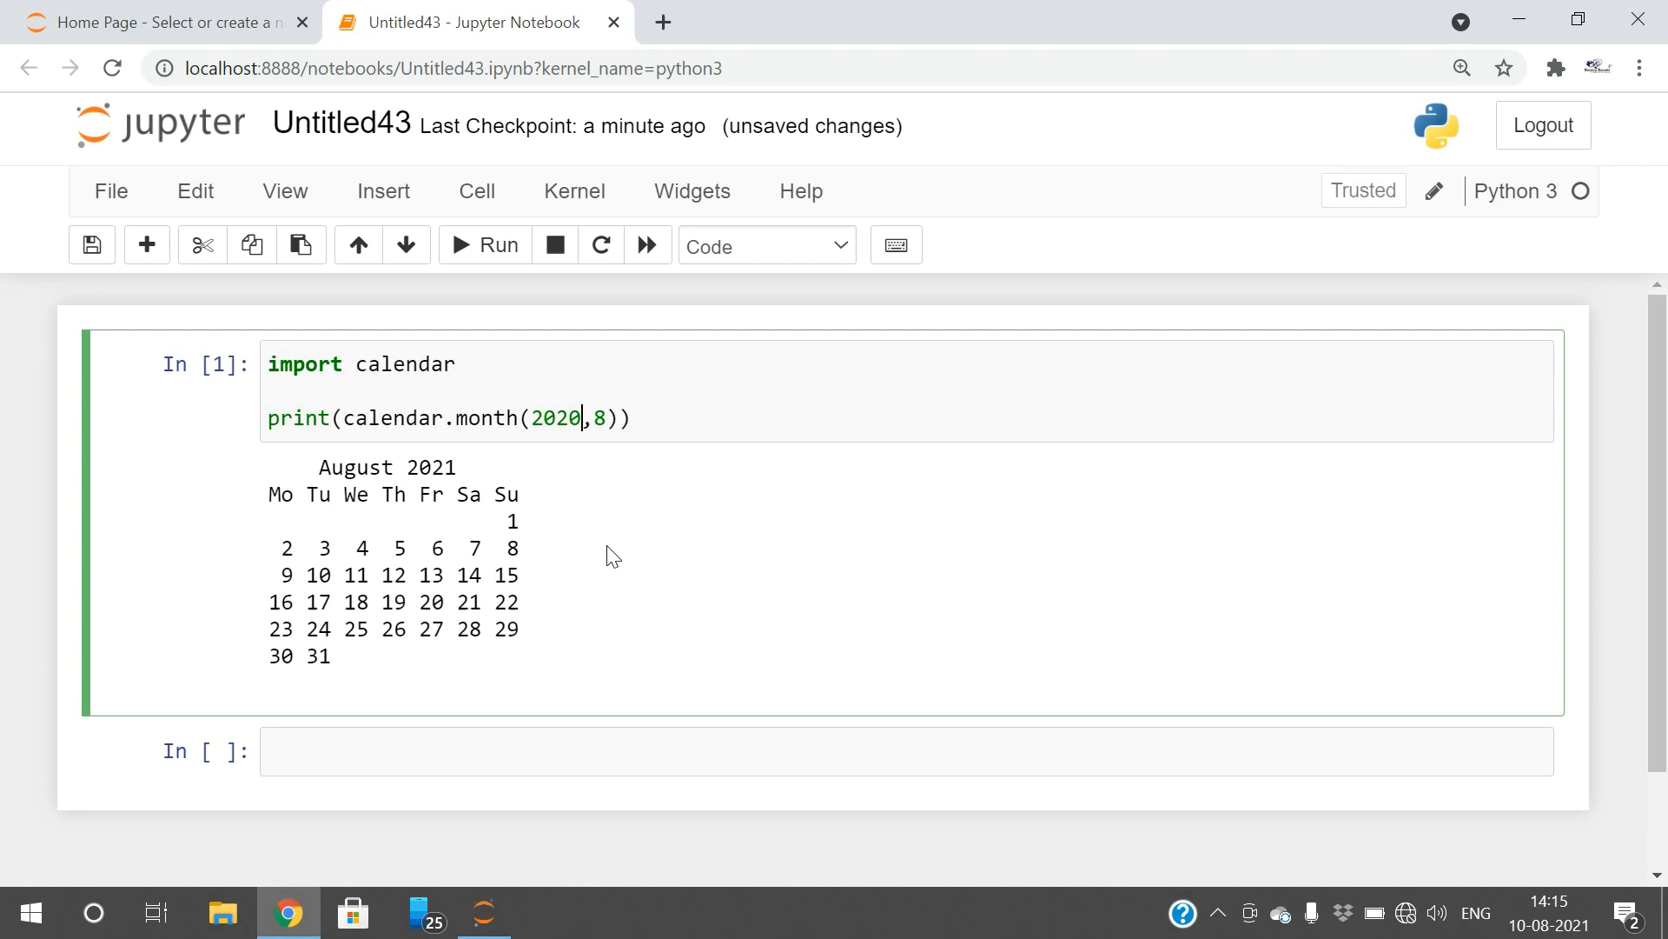
left_click(483, 246)
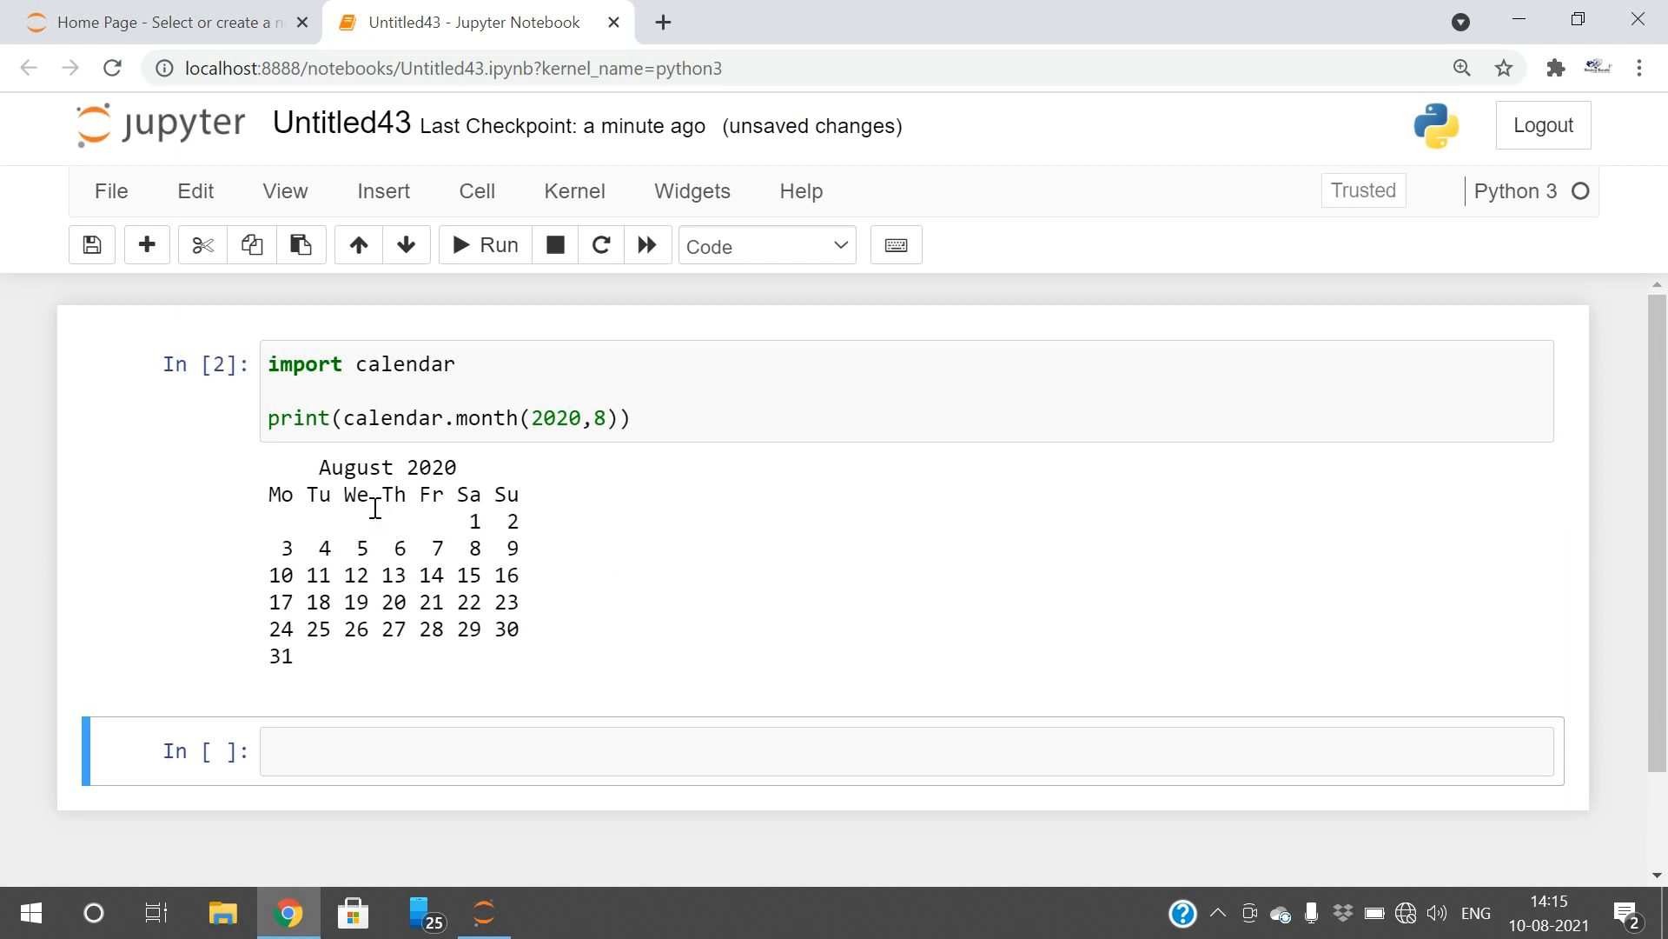
mouse_move(560, 475)
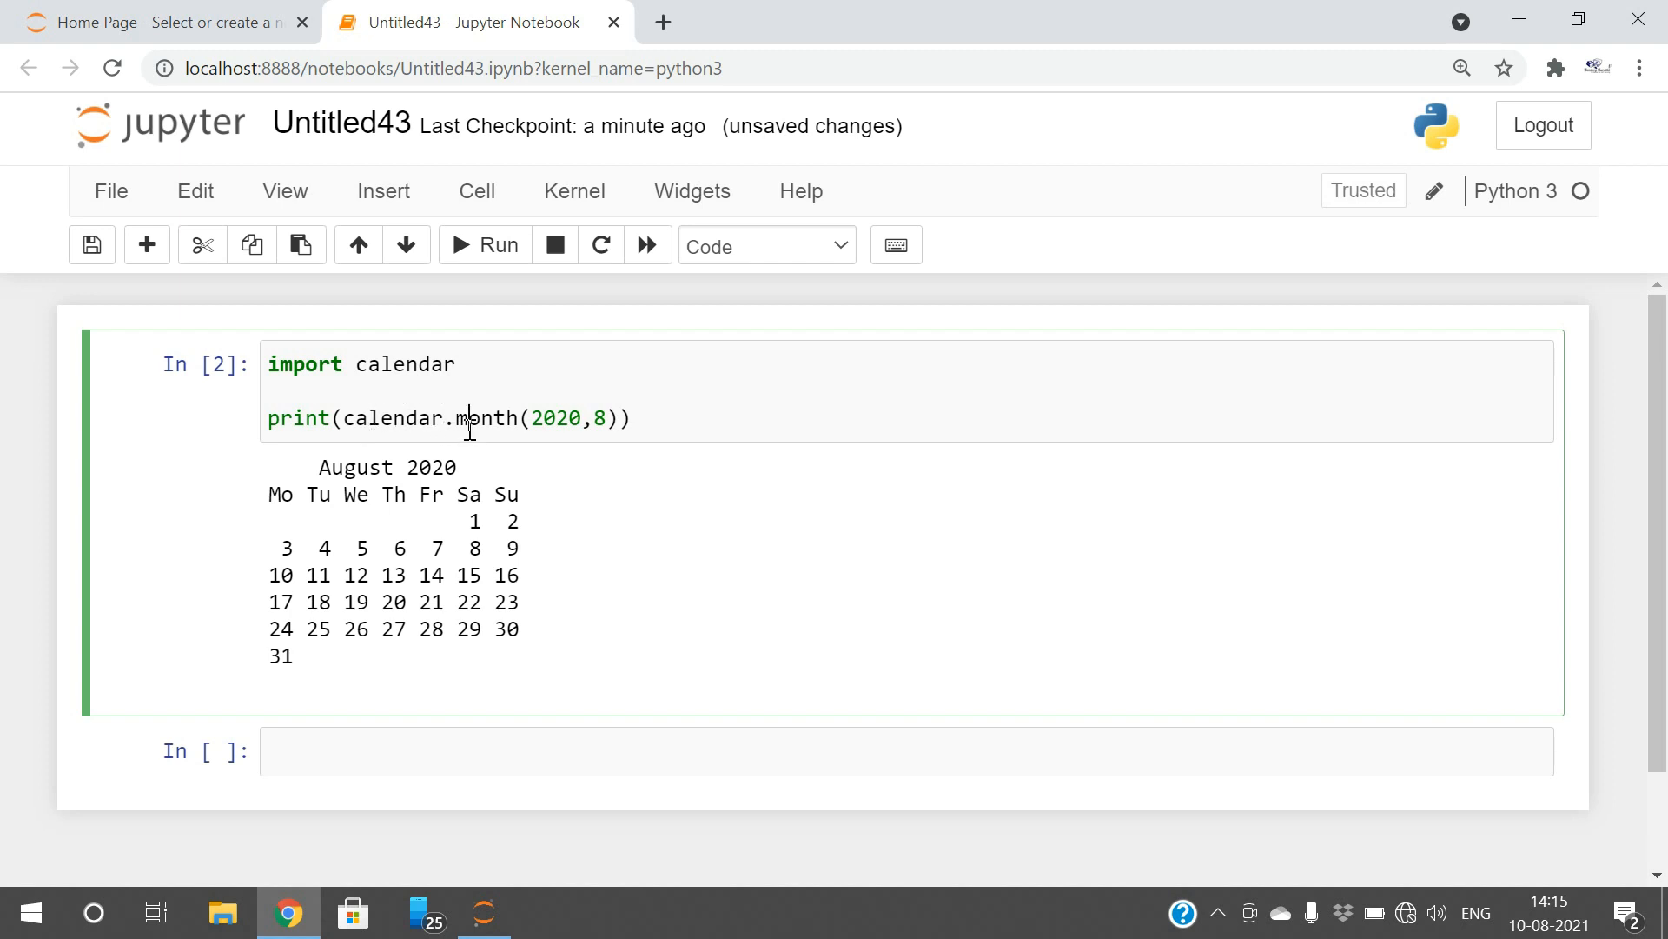
mouse_move(588, 551)
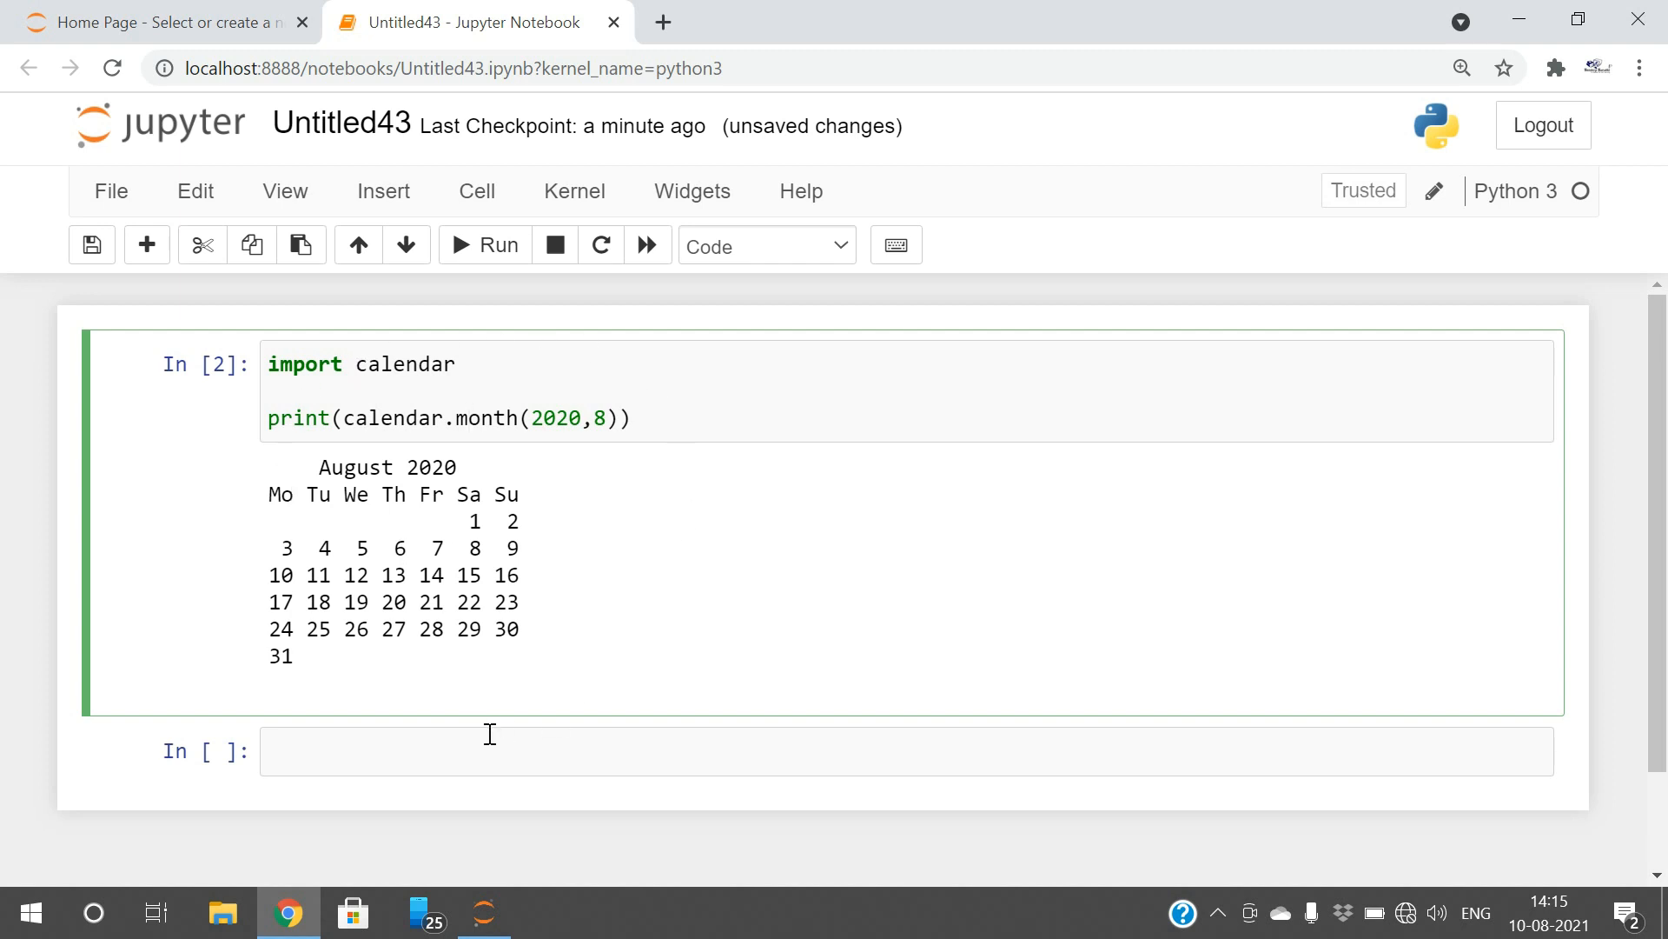
Write 'import calendar' and print(calendar.calendar(2021)) in a second cell and run it.
type("import calendar")
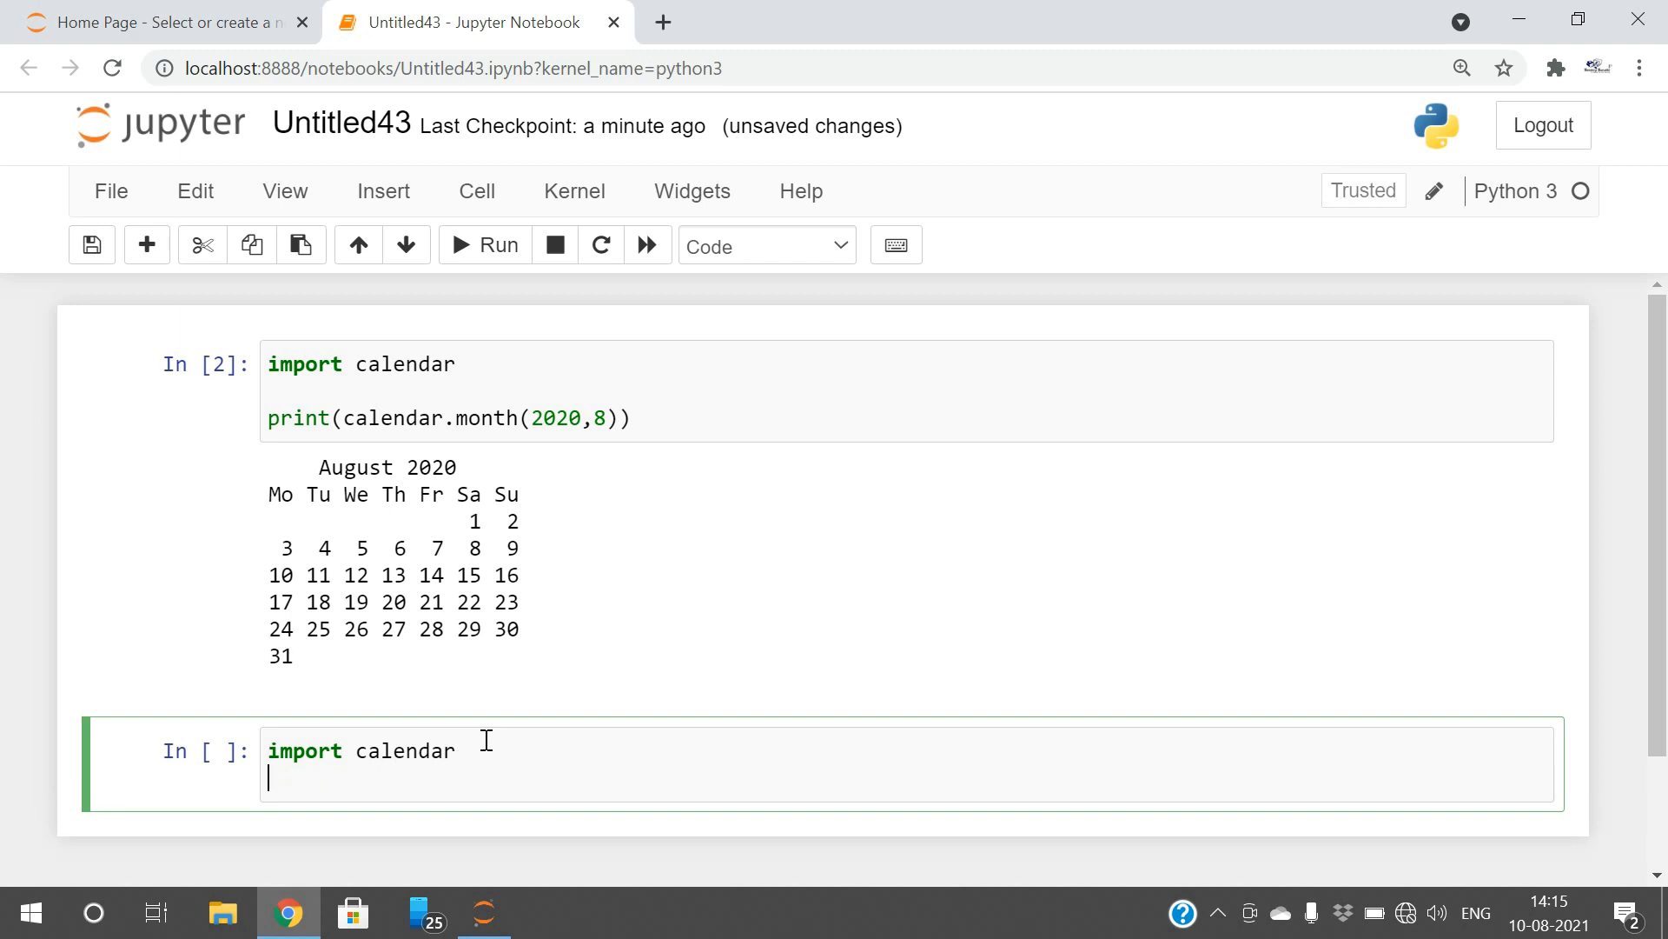
type("print(")
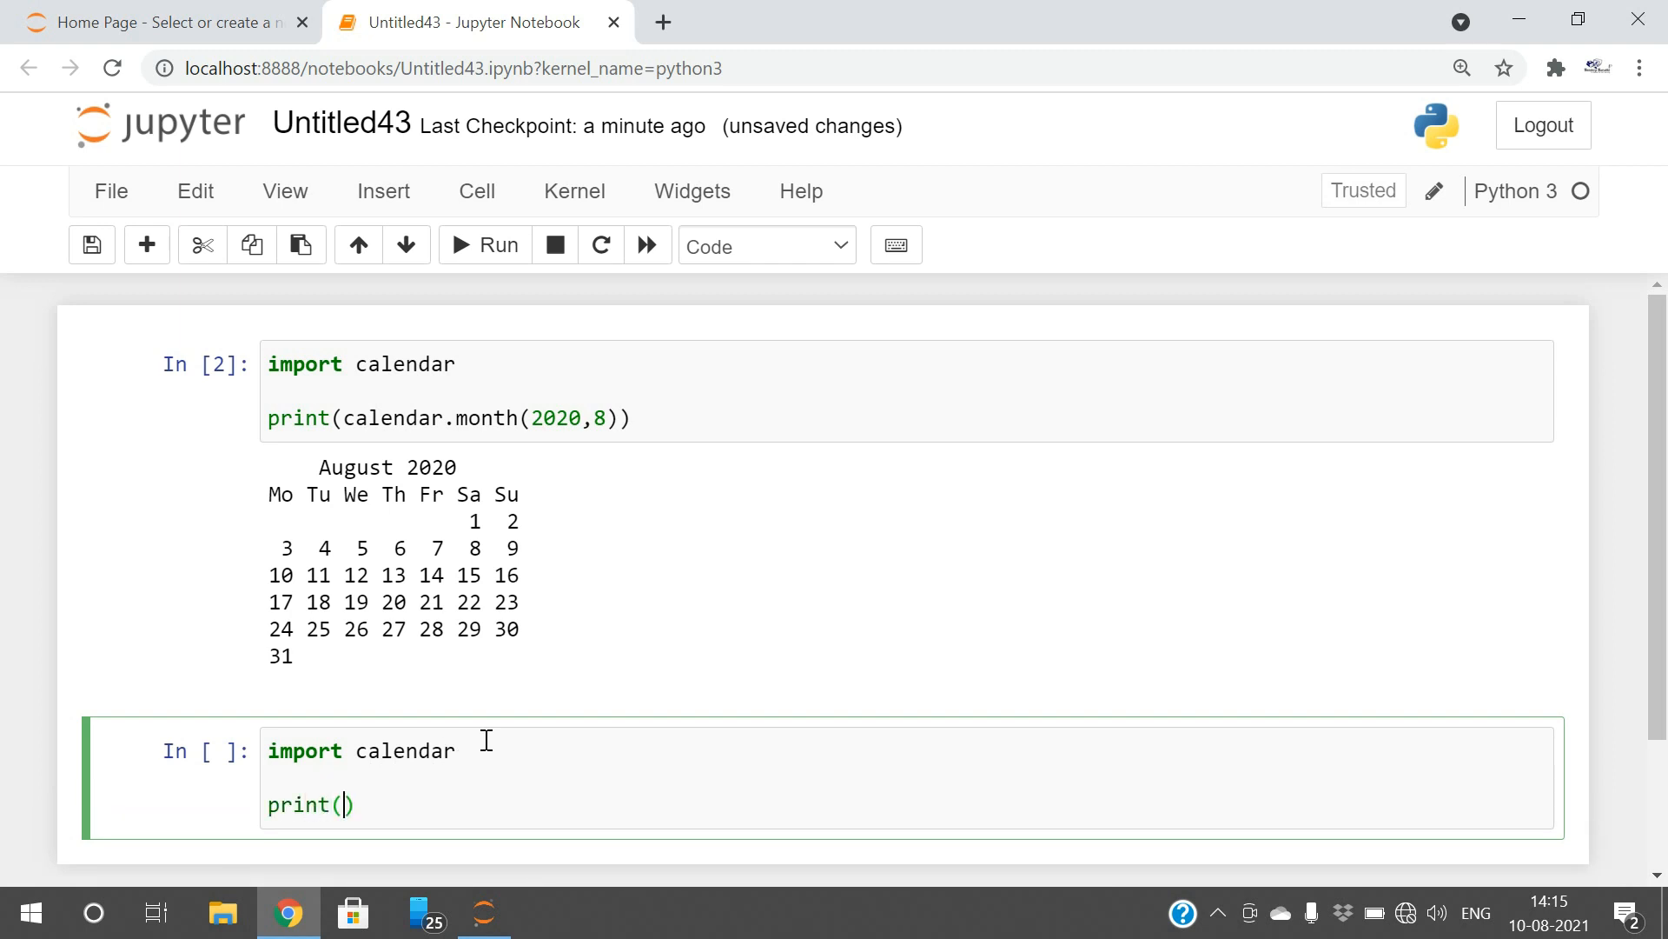
type("calendar.")
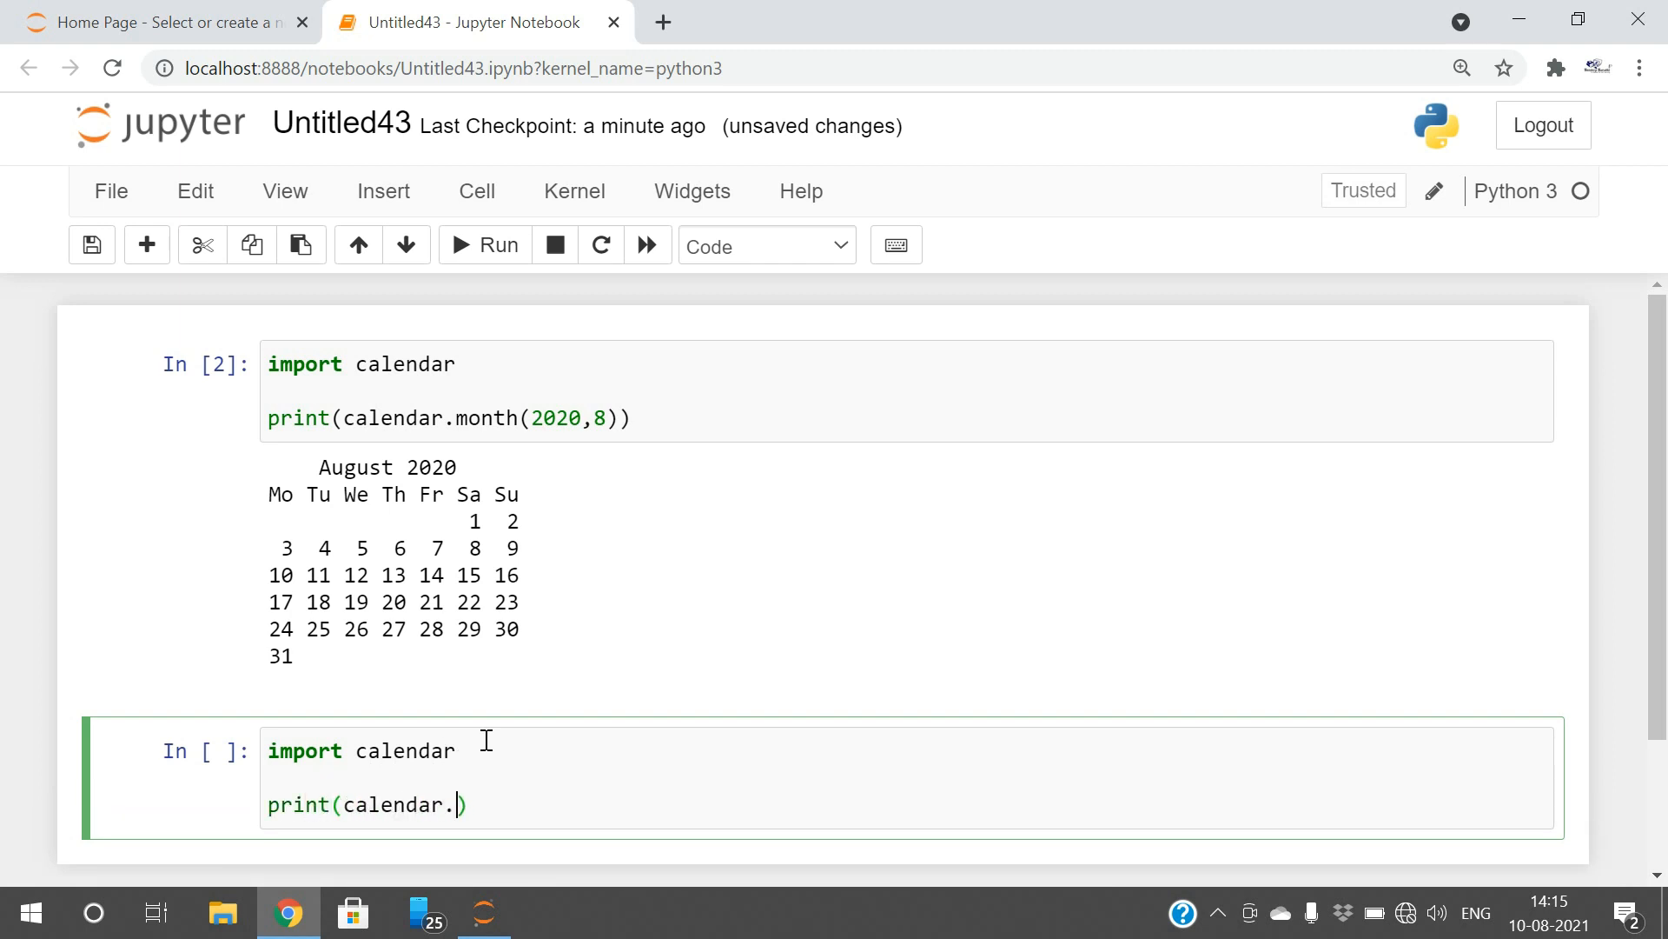
type("calendar(2021")
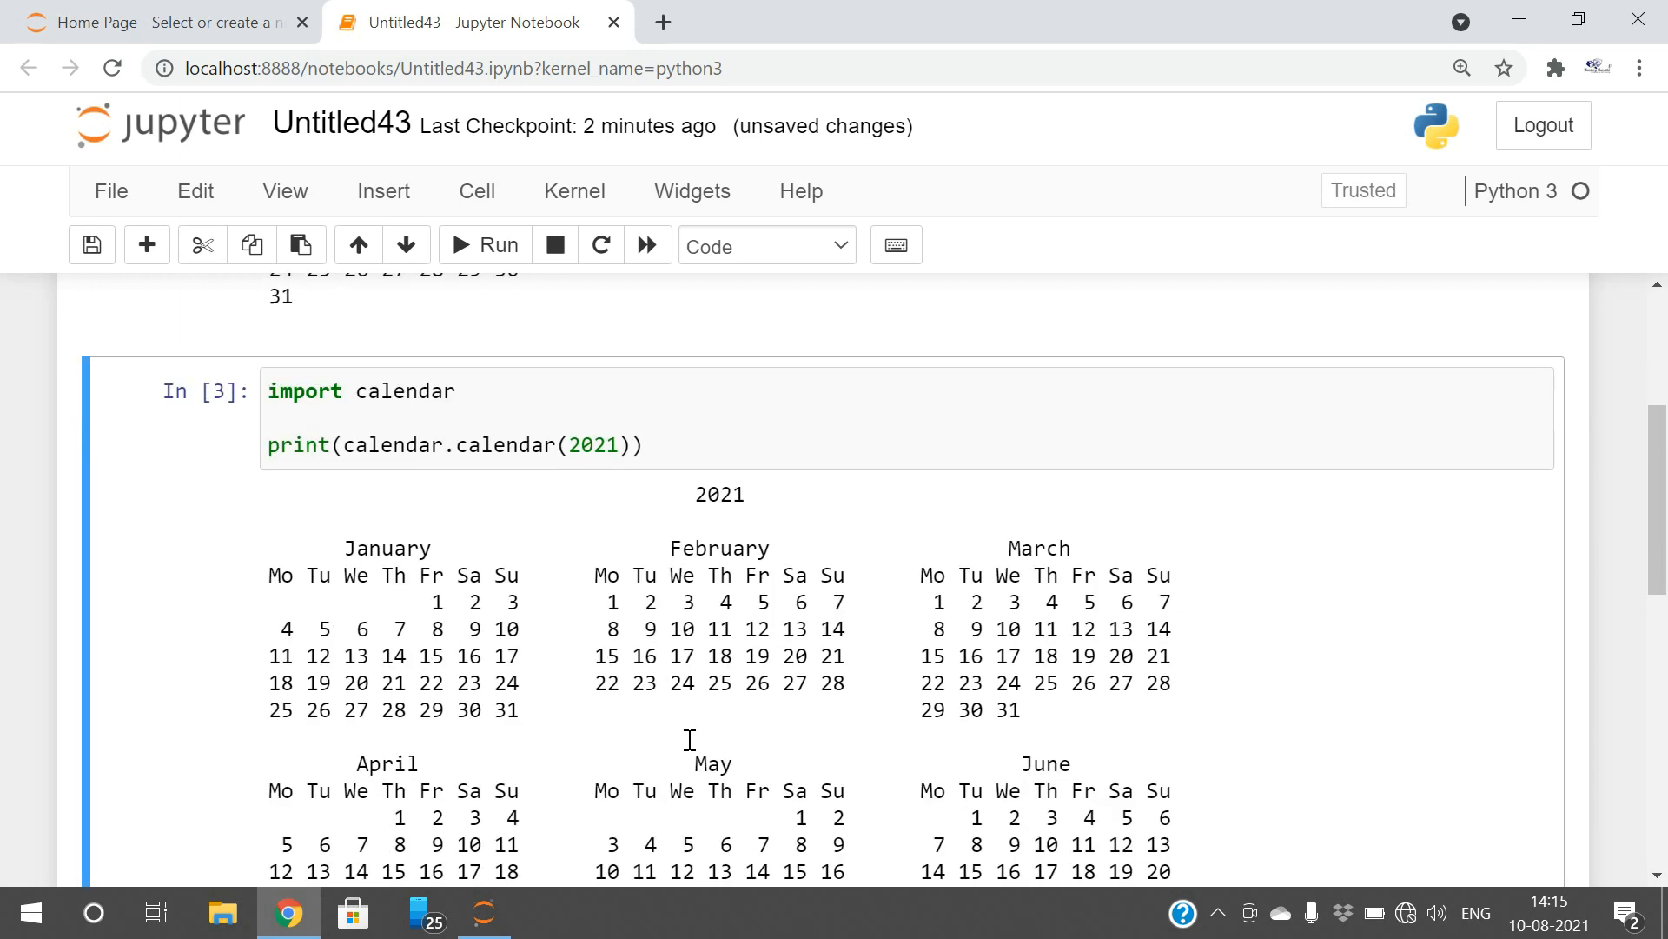
scroll("down", 3)
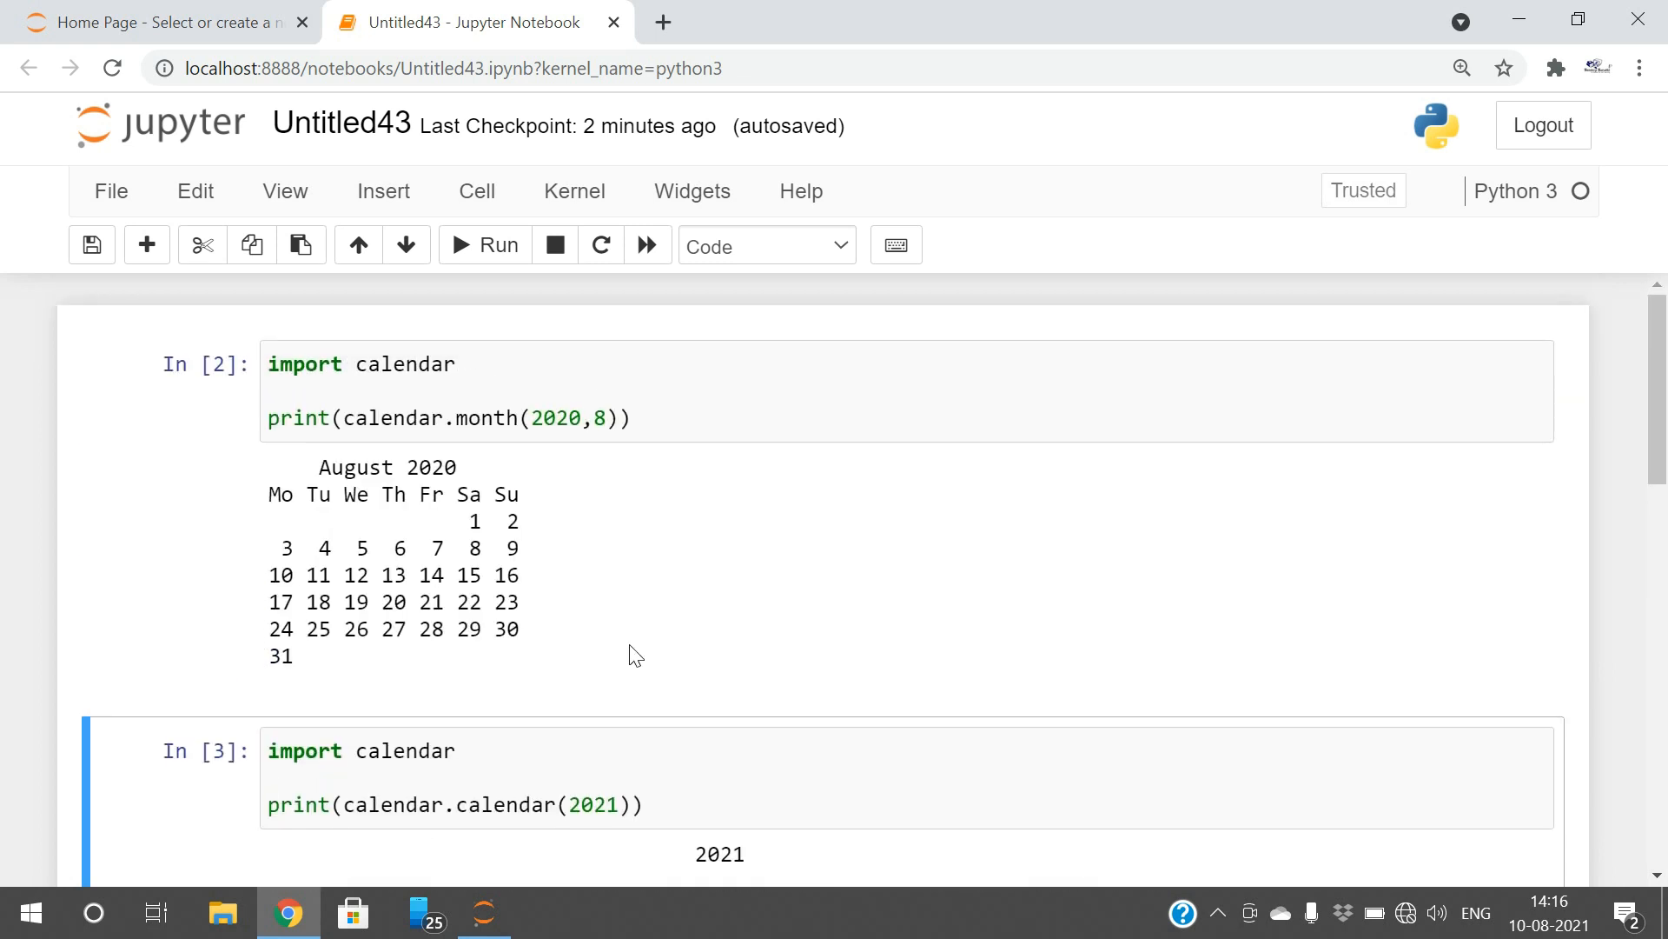
double_click(482, 417)
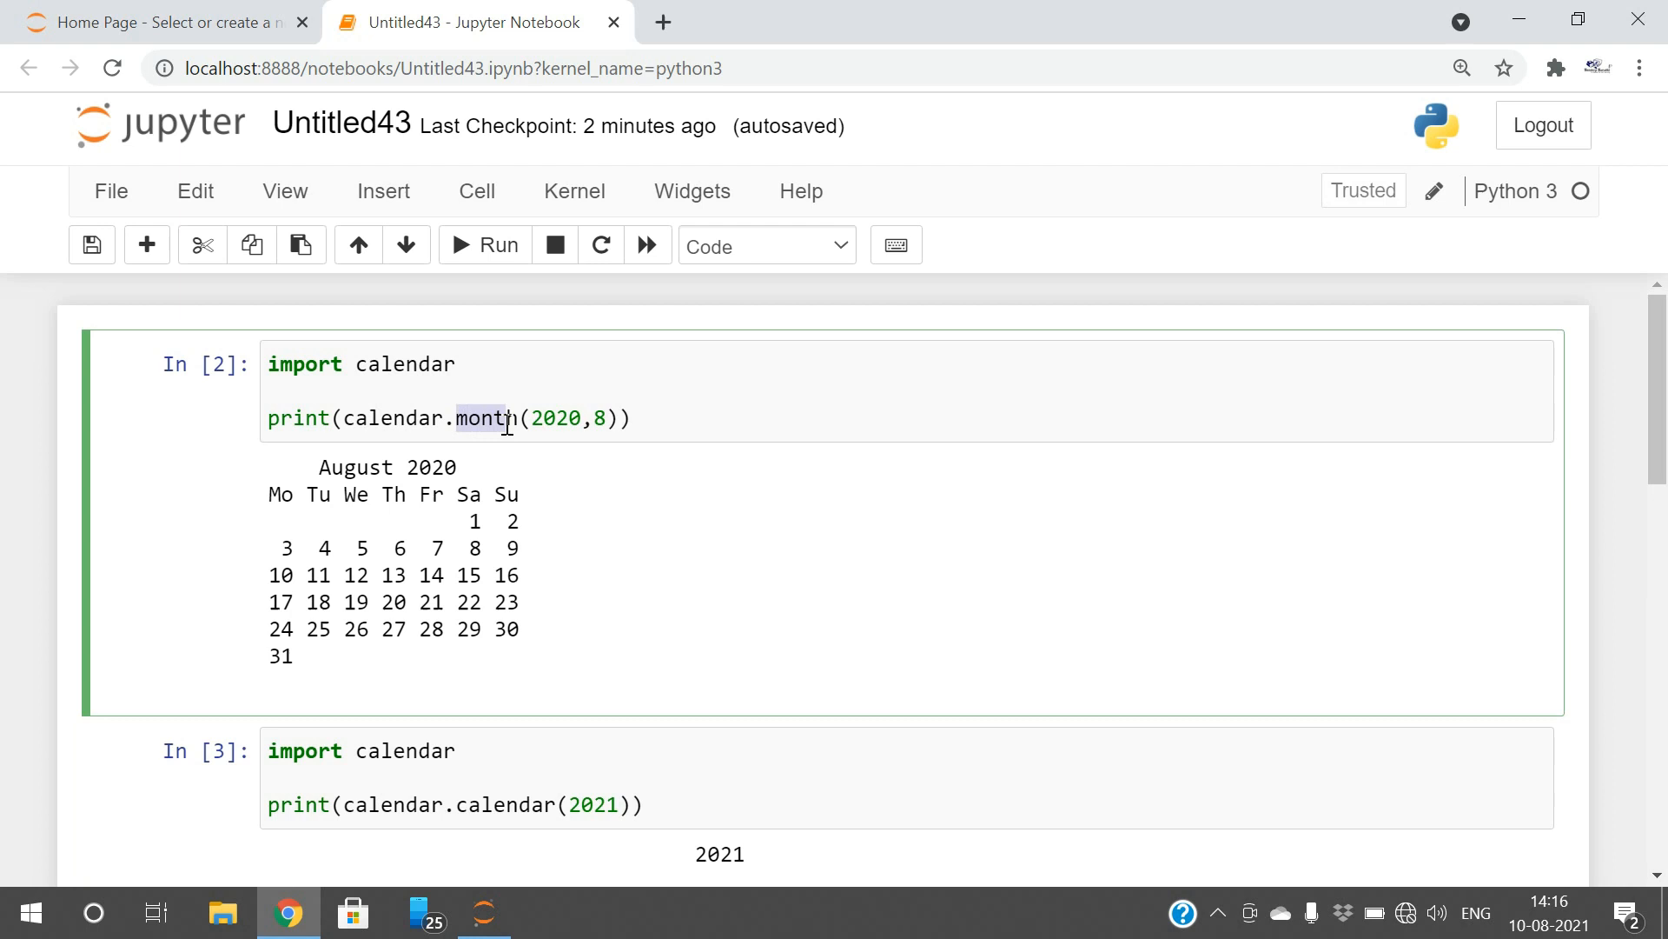
mouse_move(520, 421)
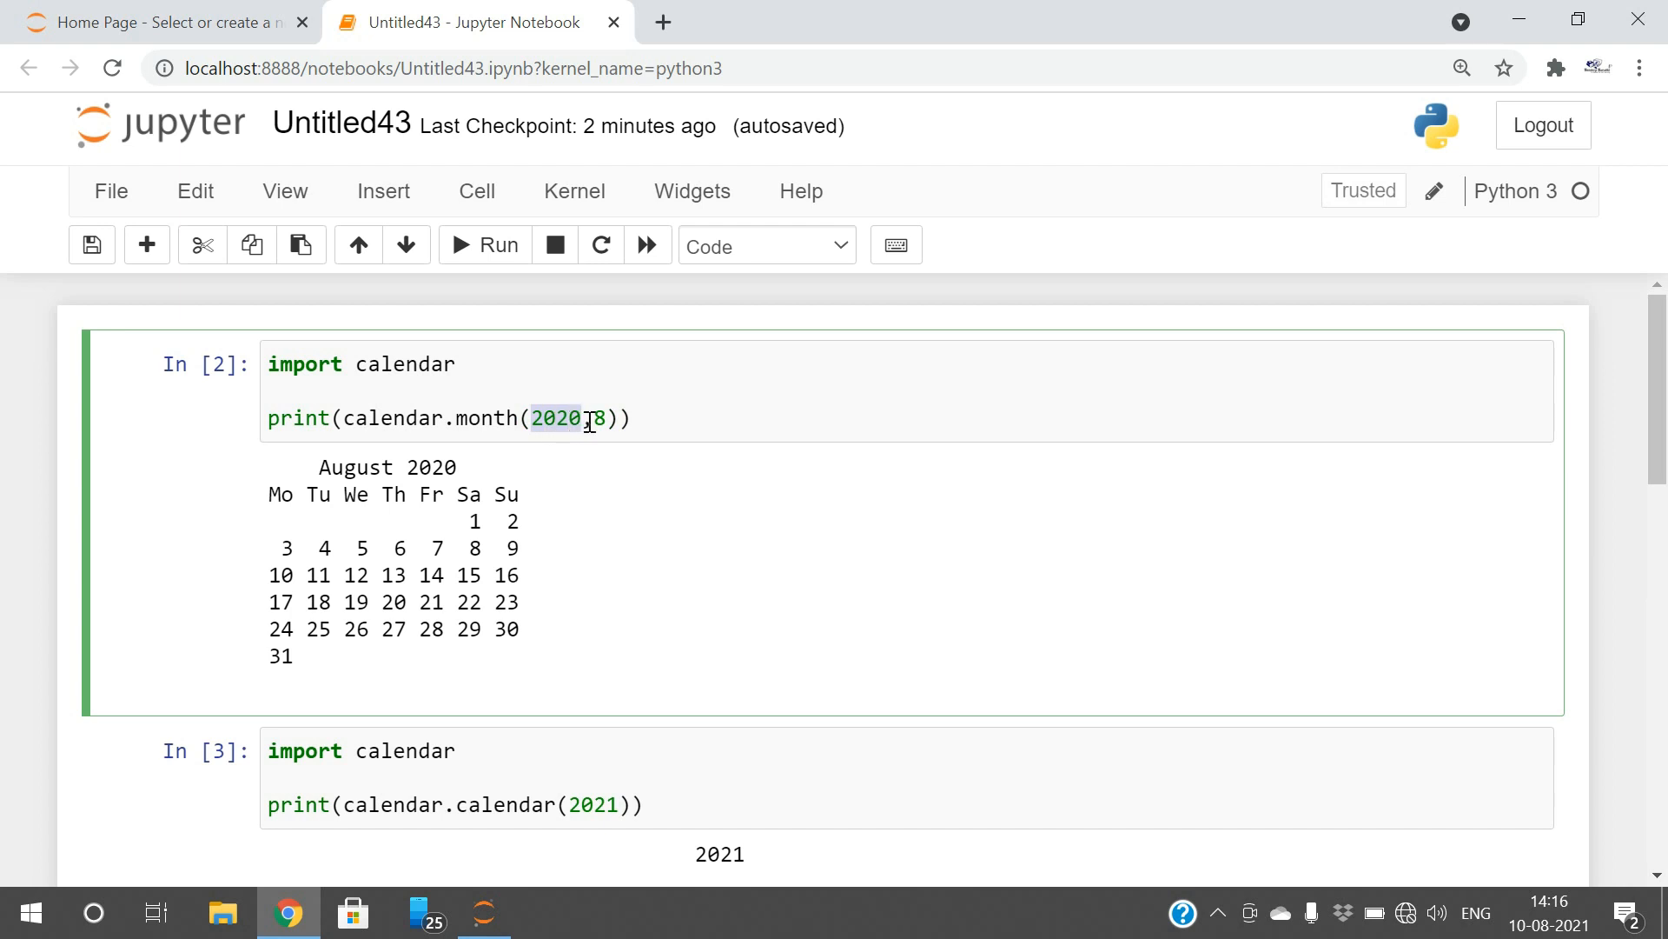
scroll("down", 3)
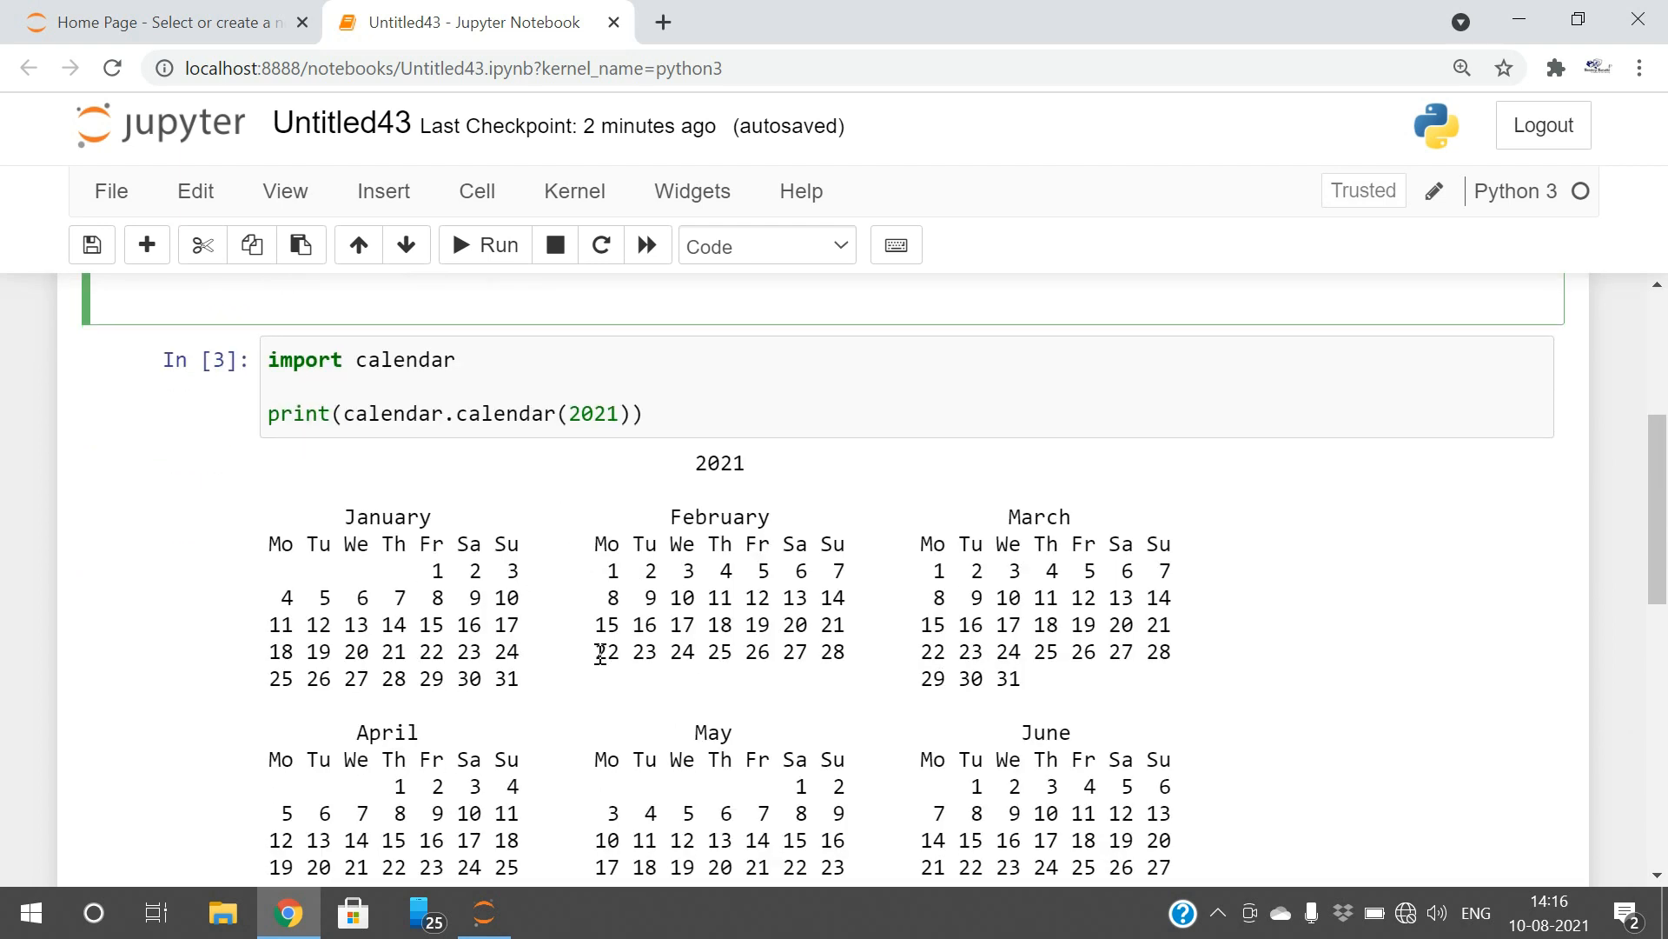
scroll("down", 3)
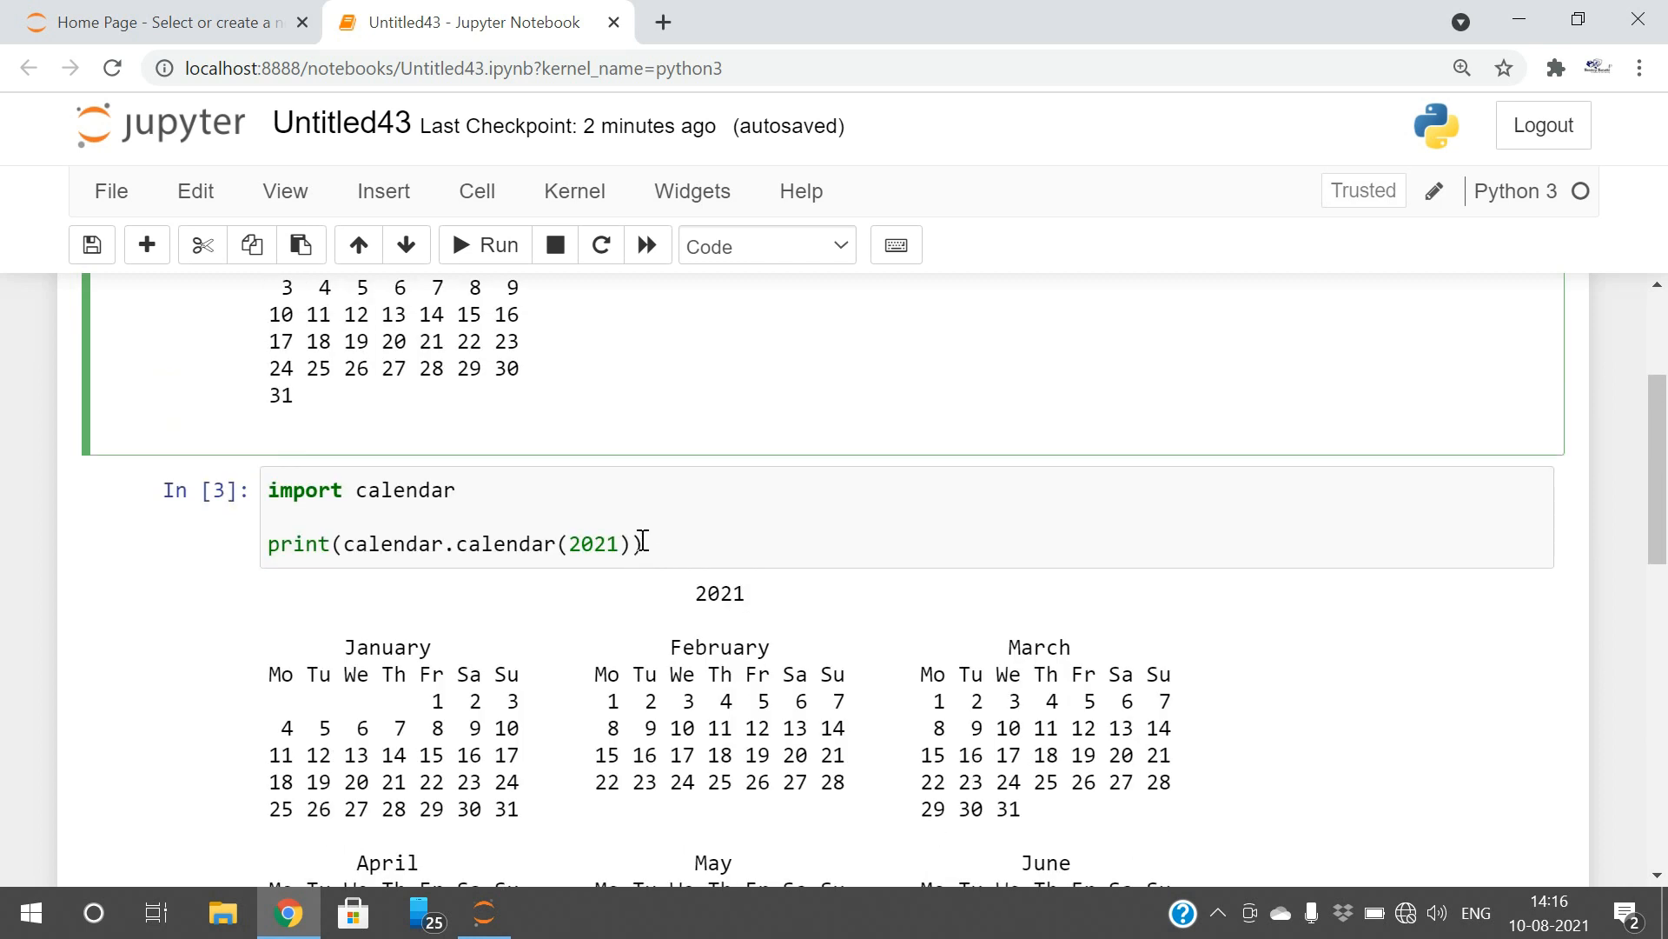
double_click(500, 544)
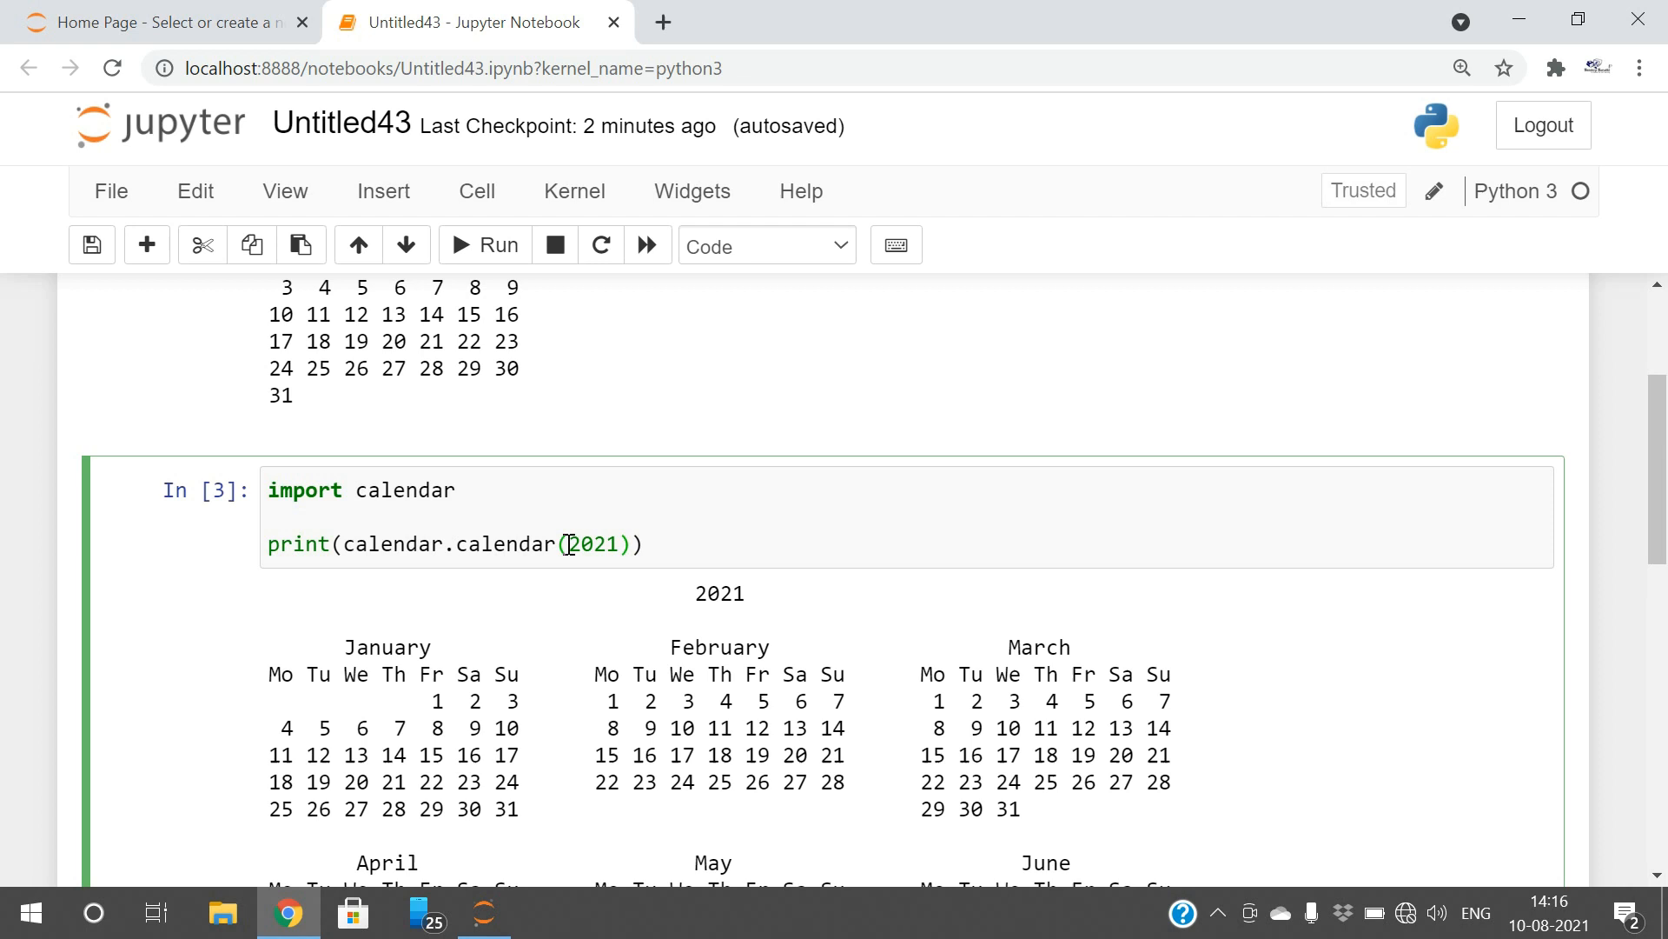
double_click(594, 544)
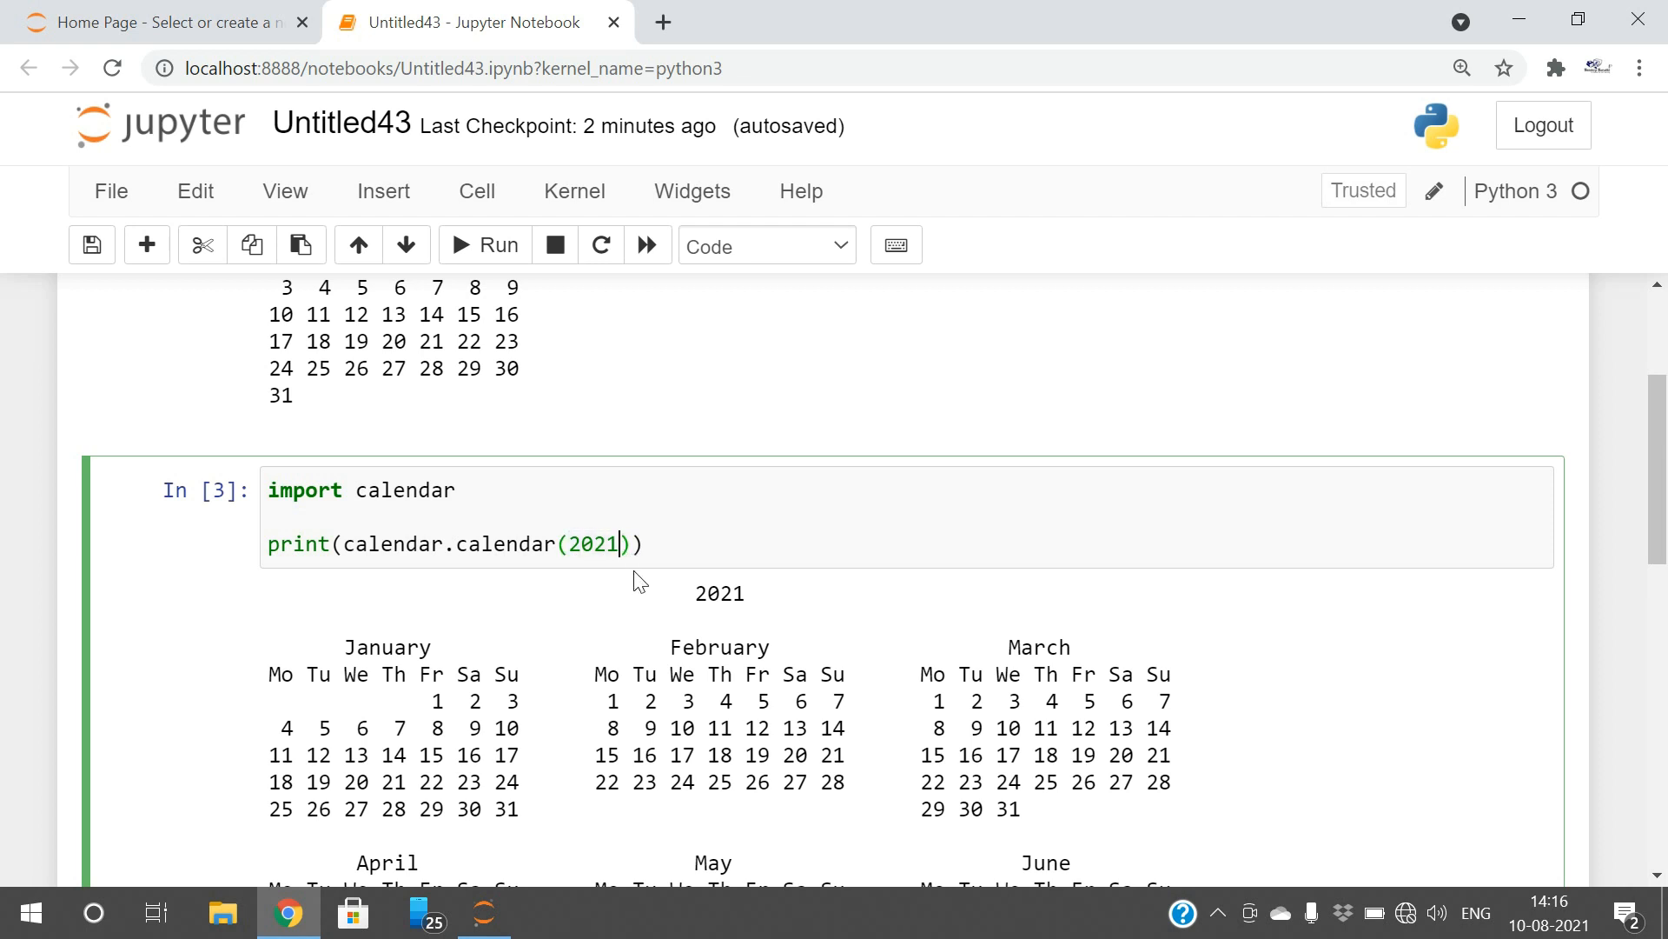
Change the calendar.calendar year to 1990, rerun it, and return to the month cell.
type("19")
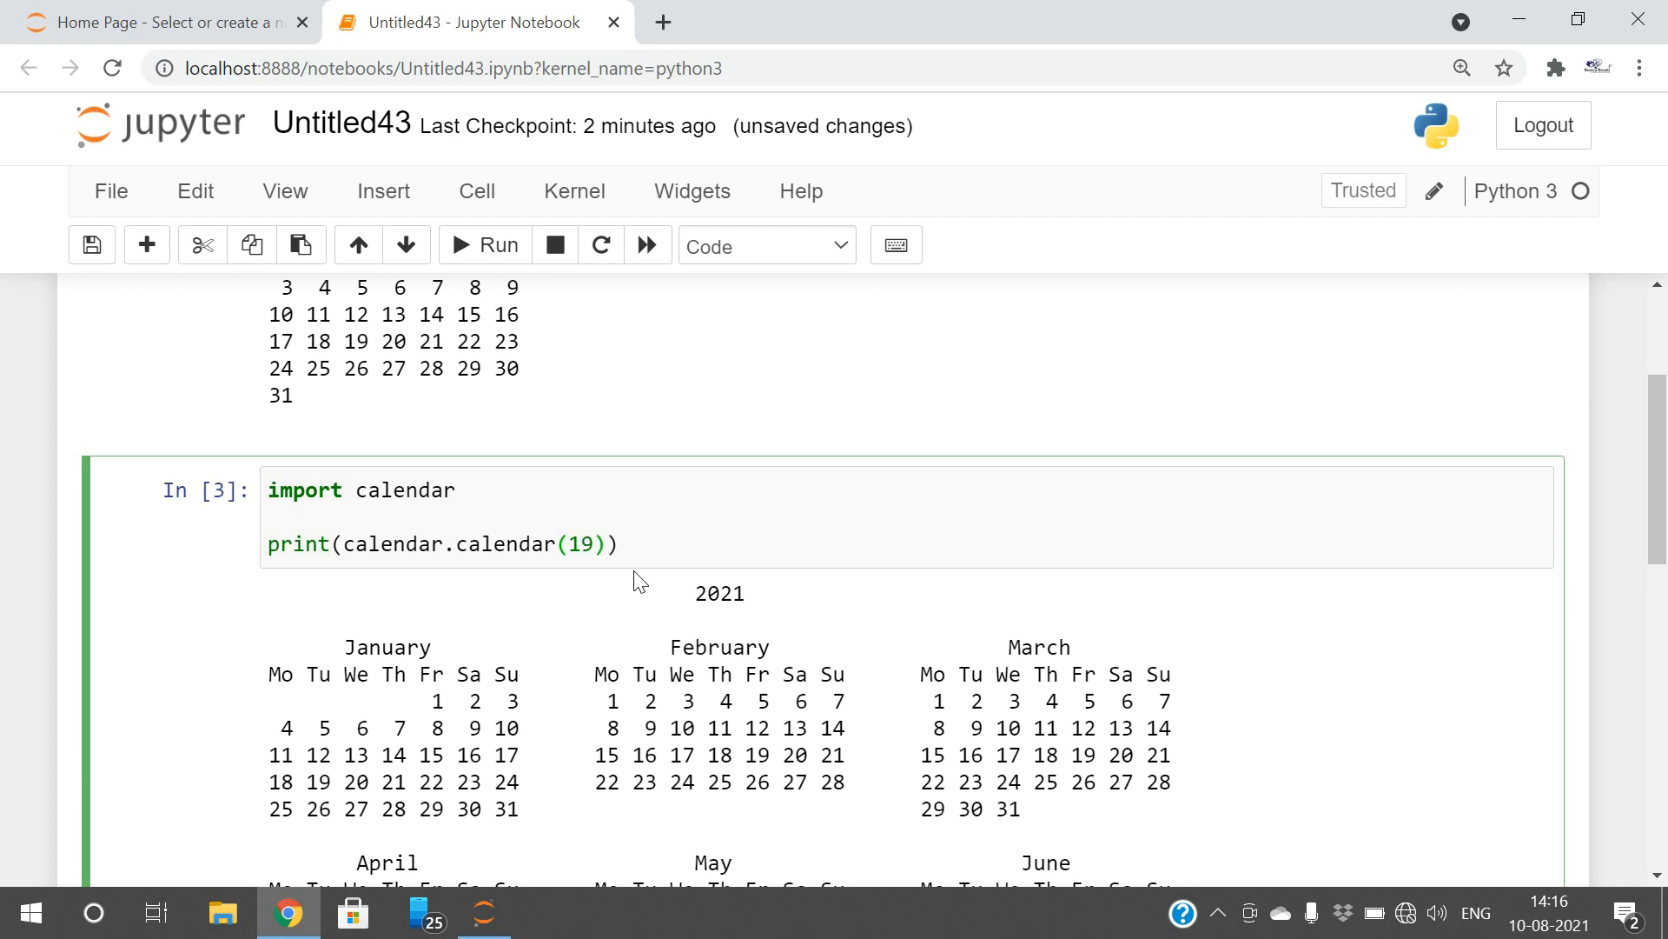
left_click(592, 544)
type("90")
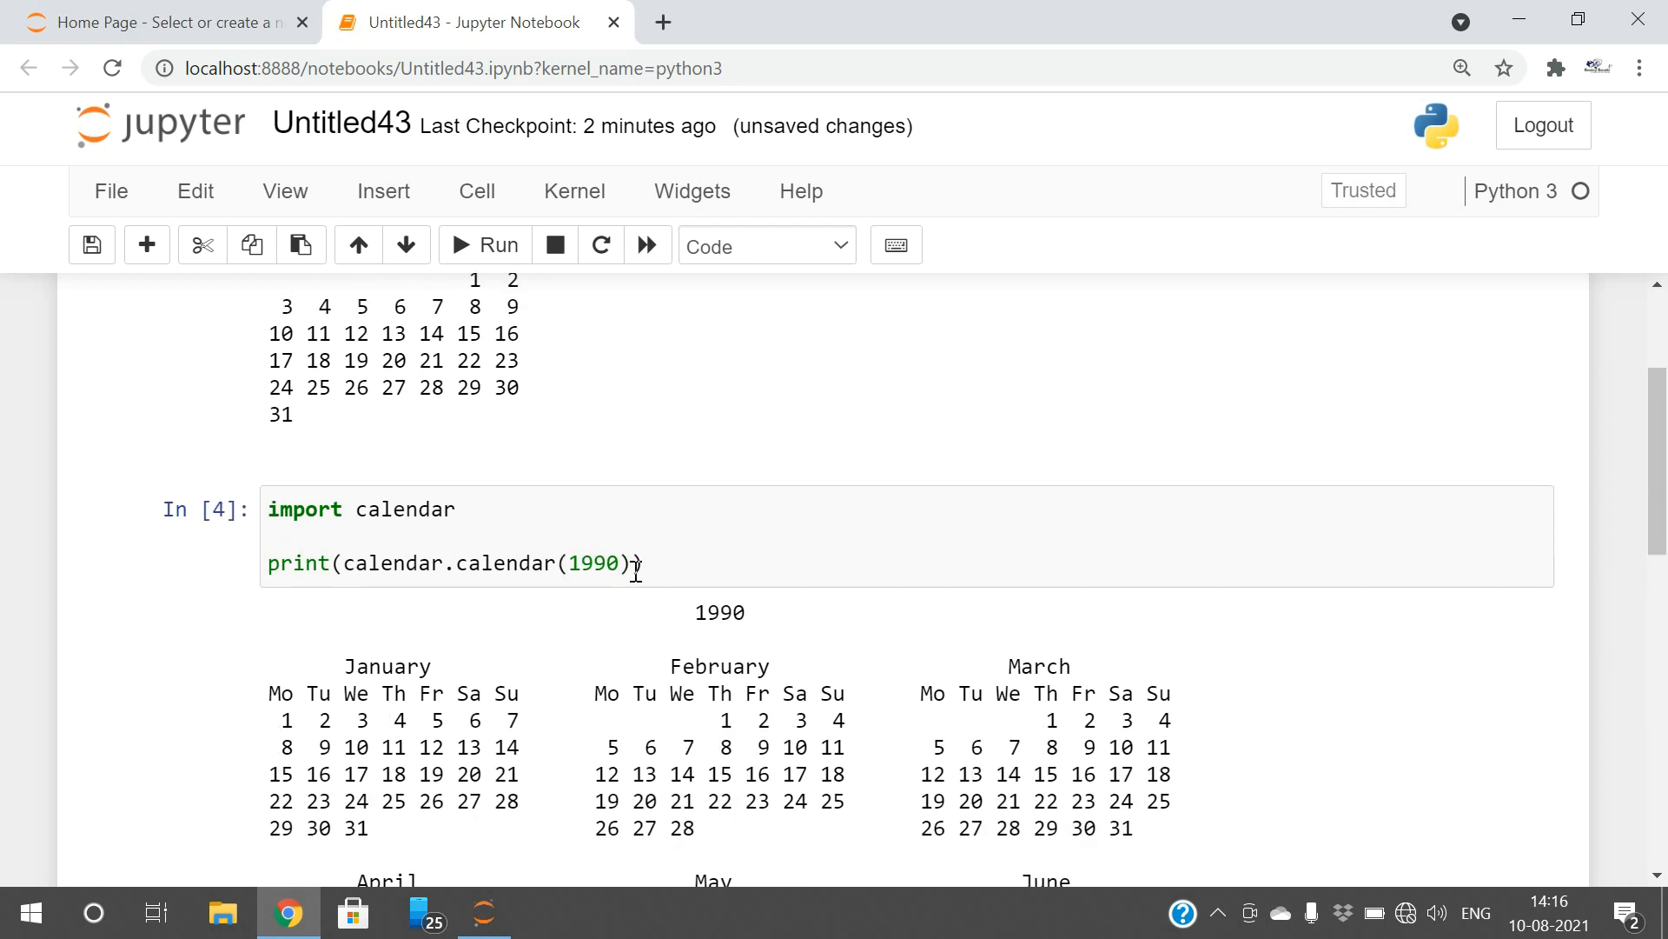
scroll("down", 3)
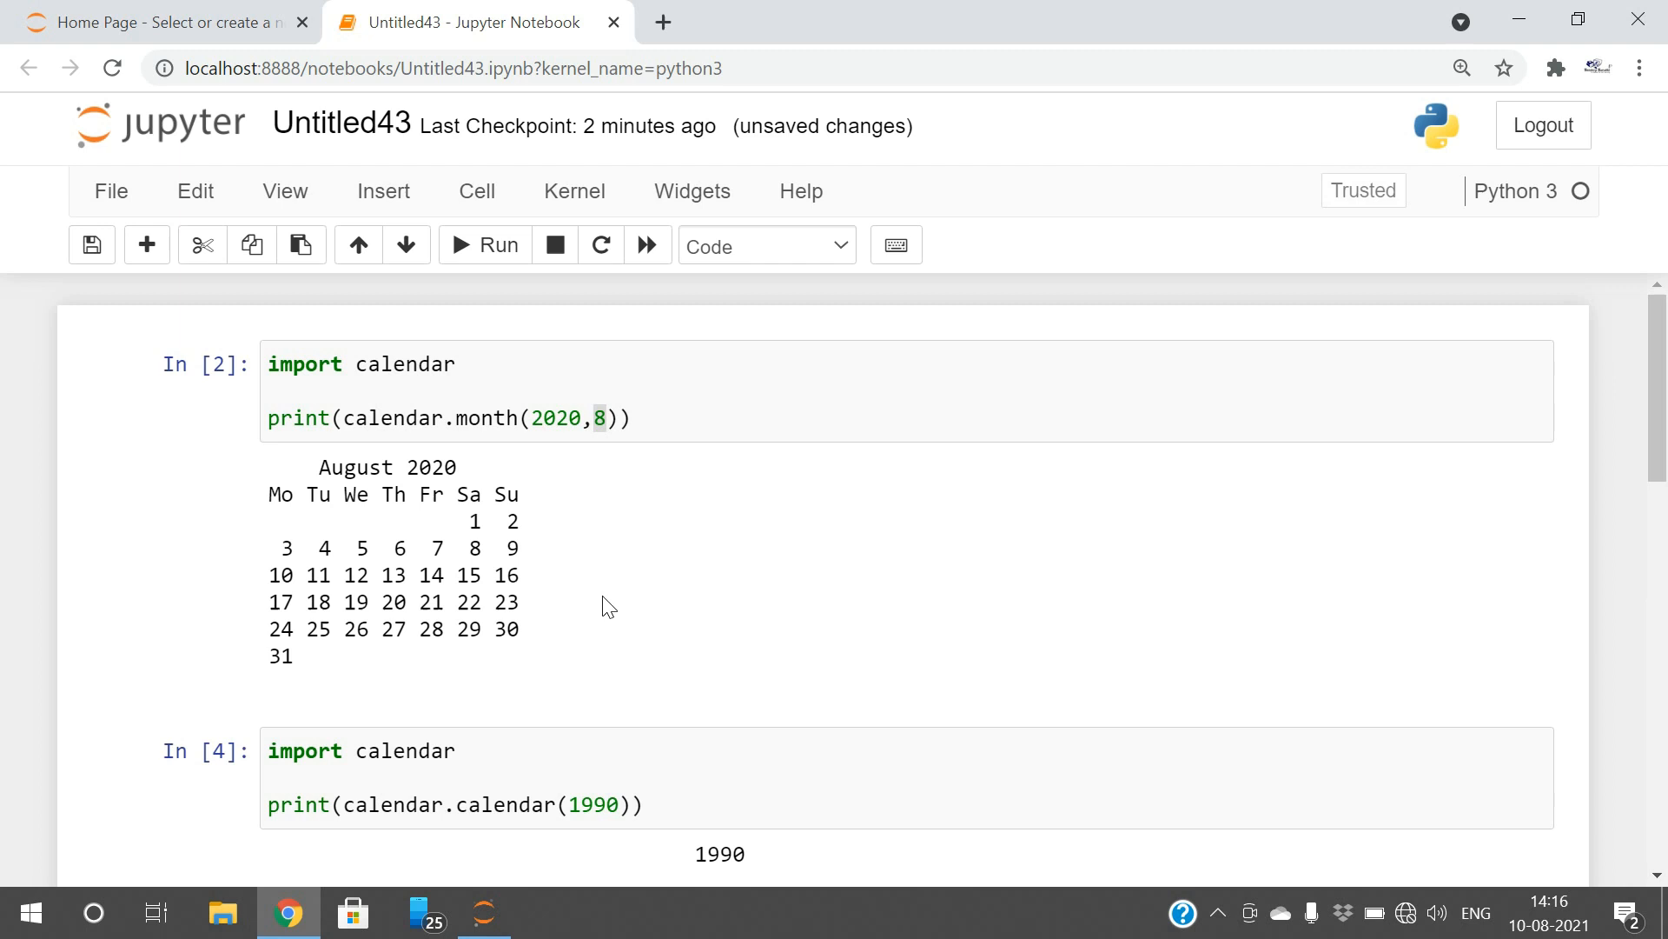
mouse_move(554, 585)
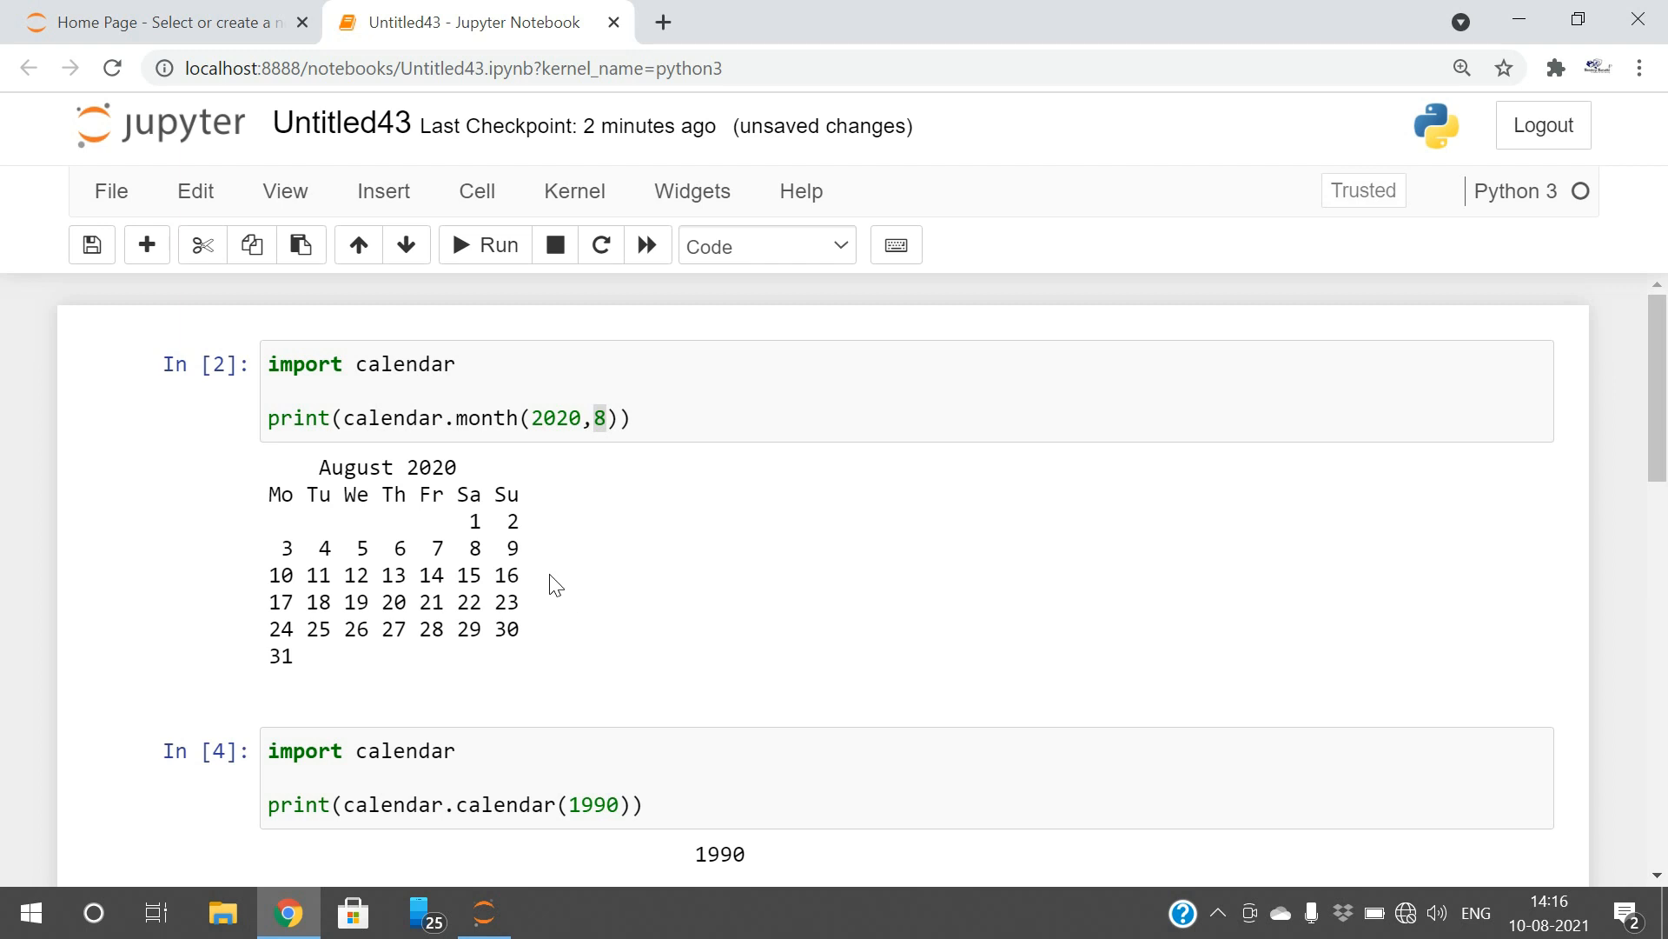
left_click(612, 417)
type(",")
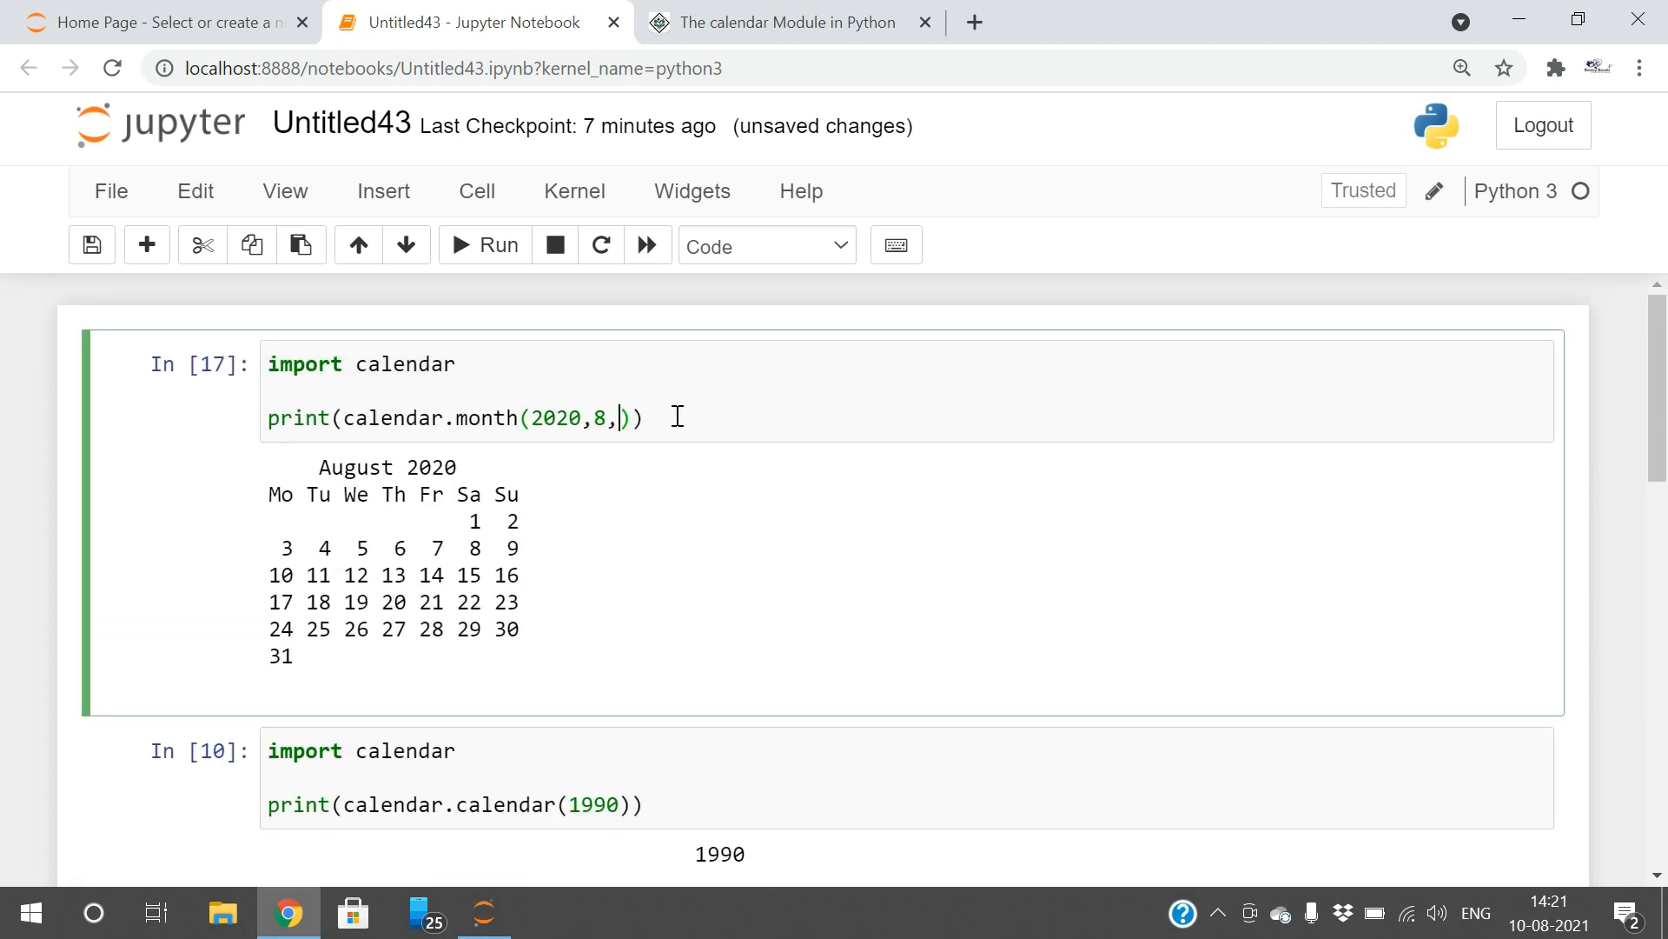
Add width arguments: w=3 to the August 2020 month call, w=2 to the 1990 calendar.
type("w")
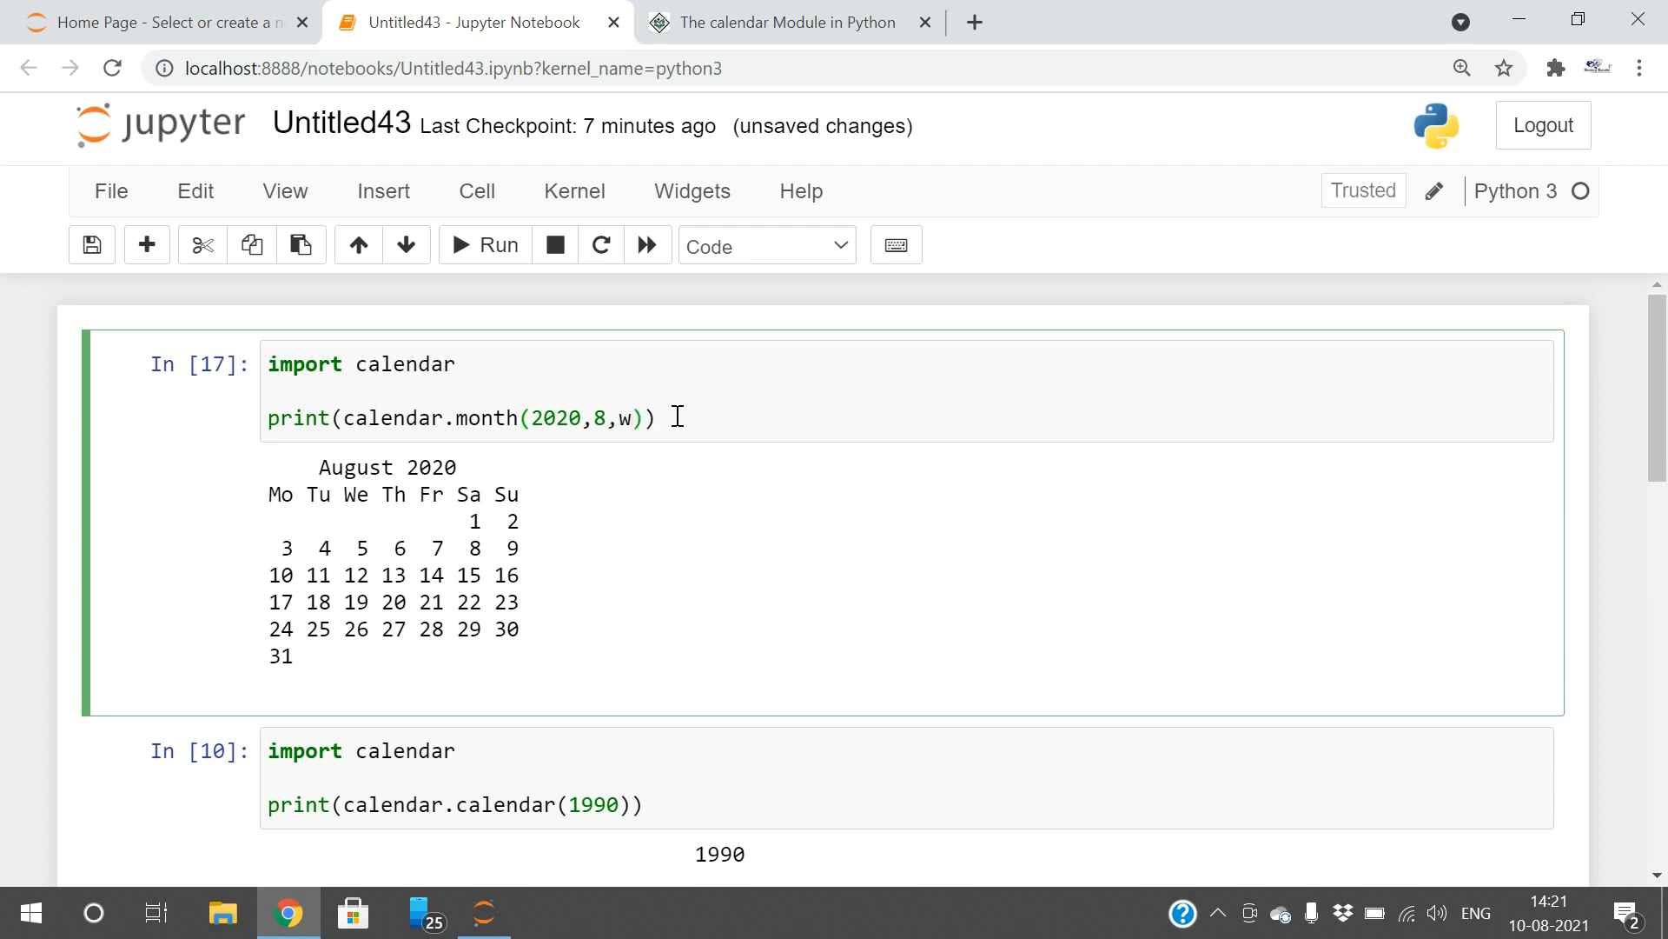
type("=")
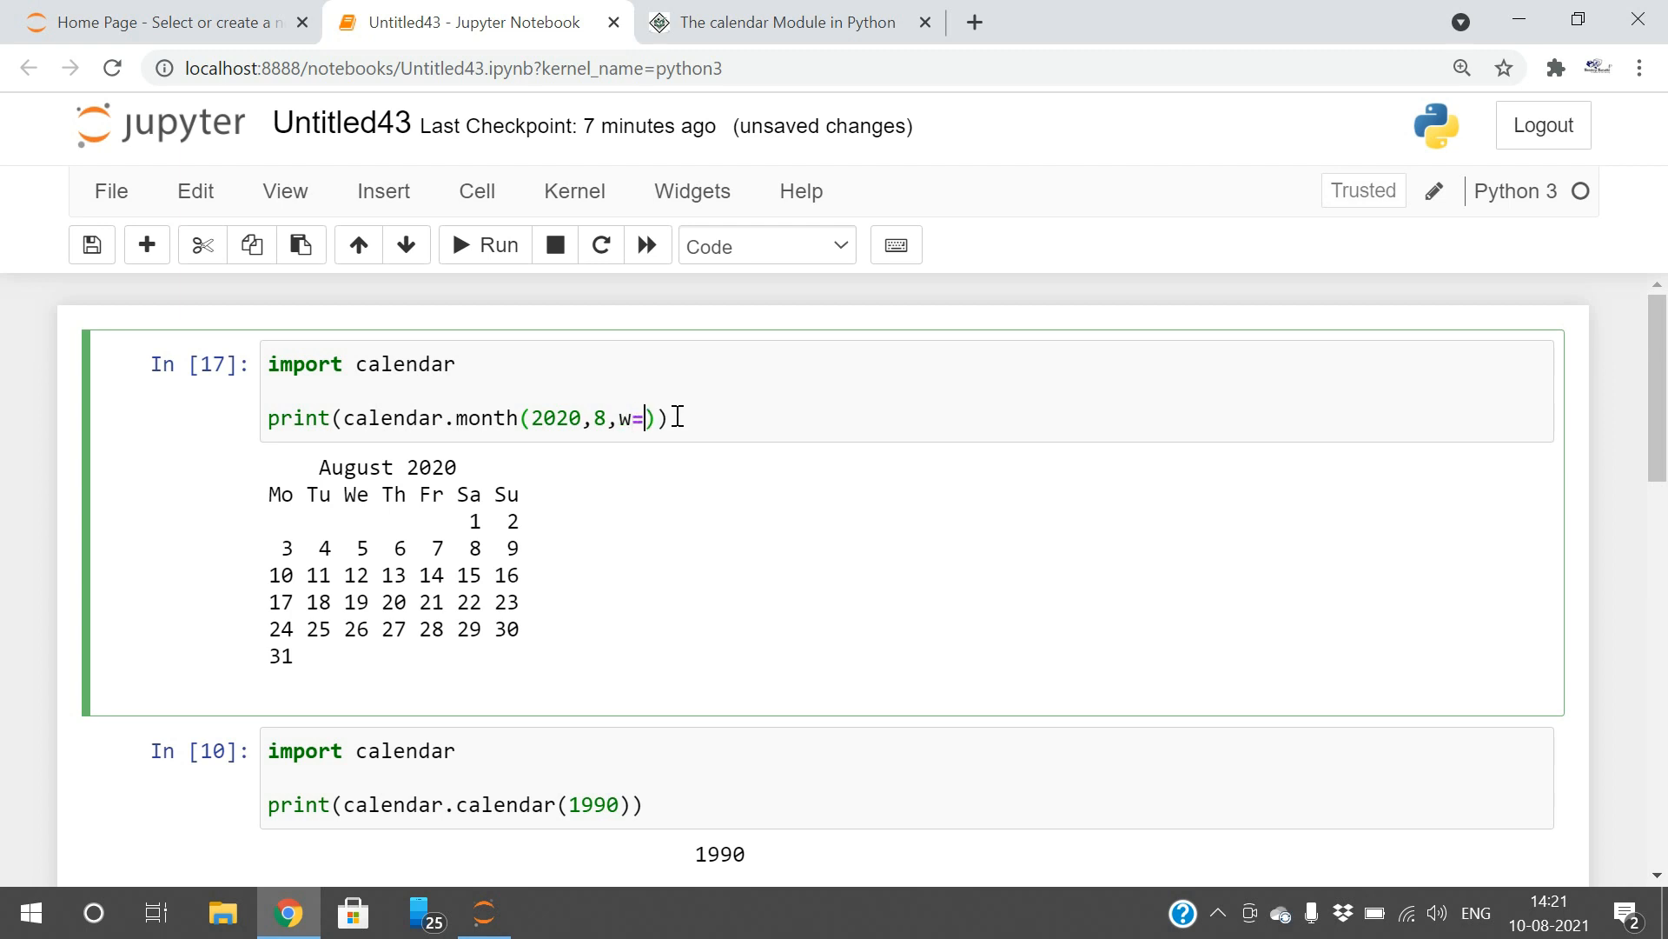
scroll("down", 3)
type("3")
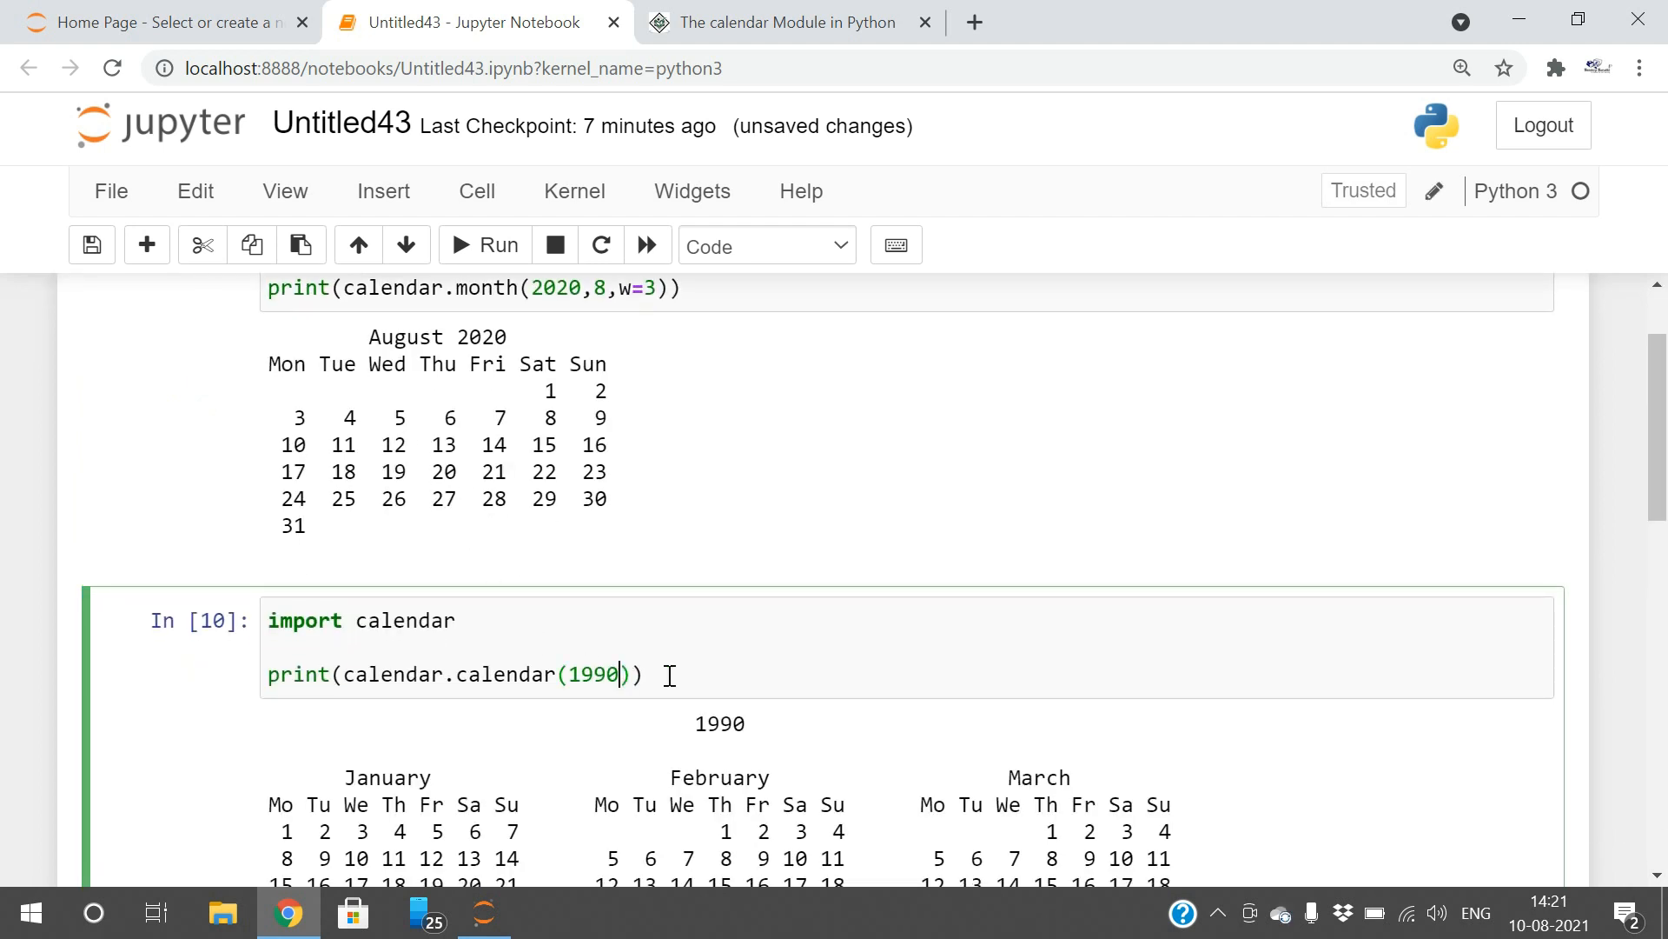
type(",w=5")
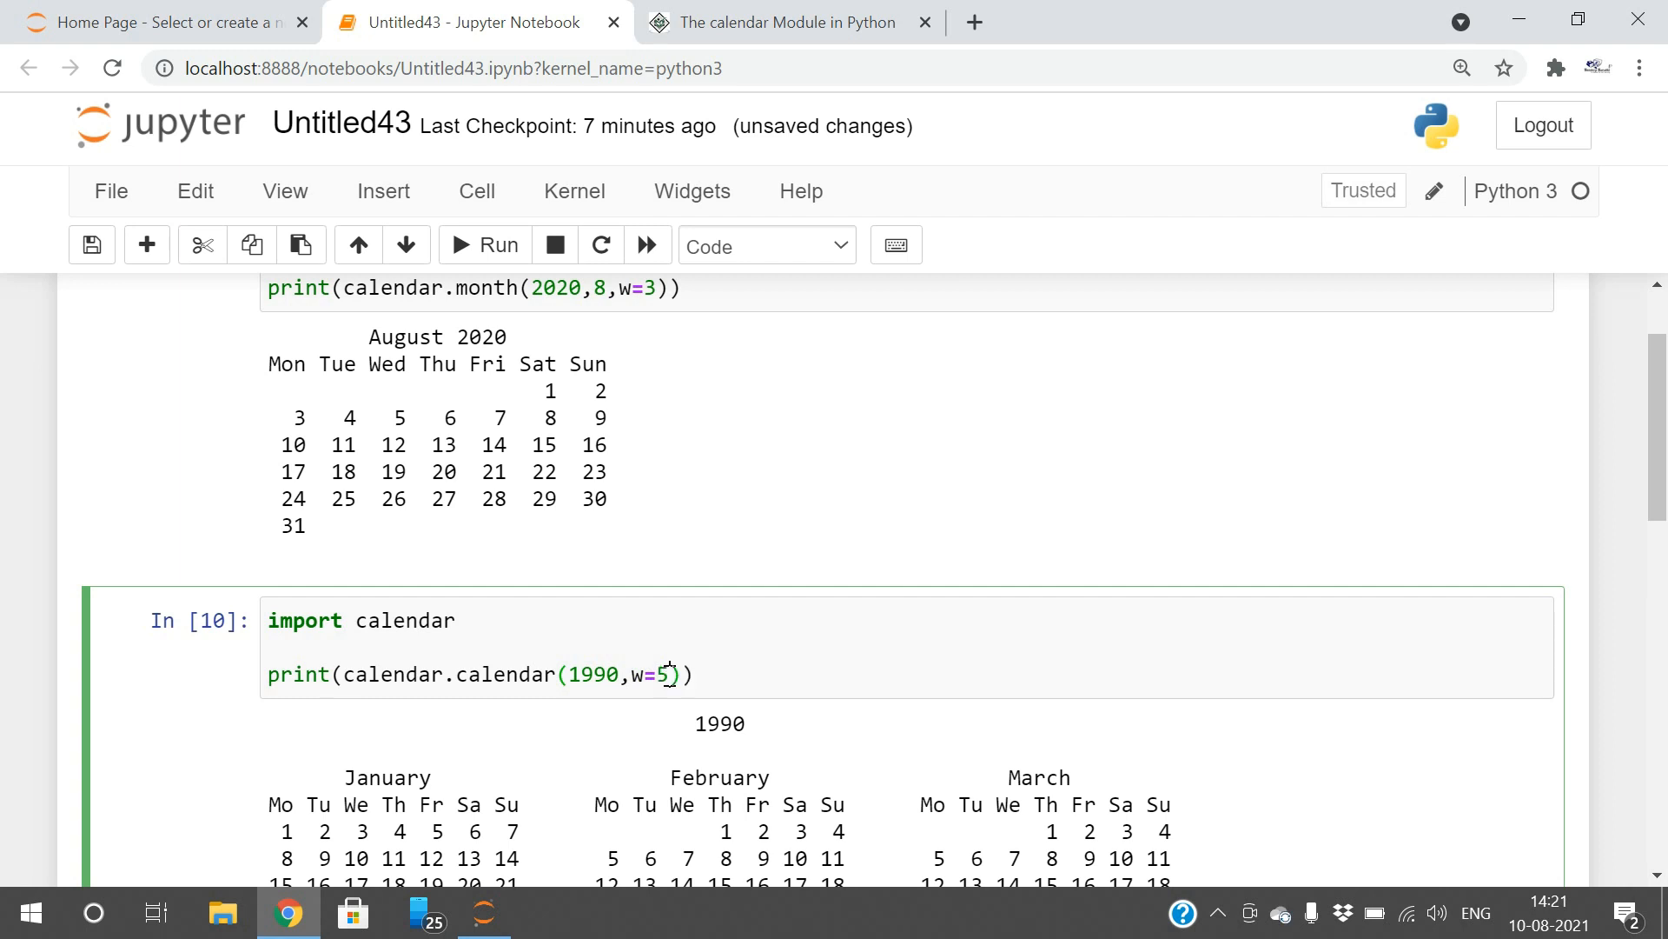
scroll("down", 3)
type("2")
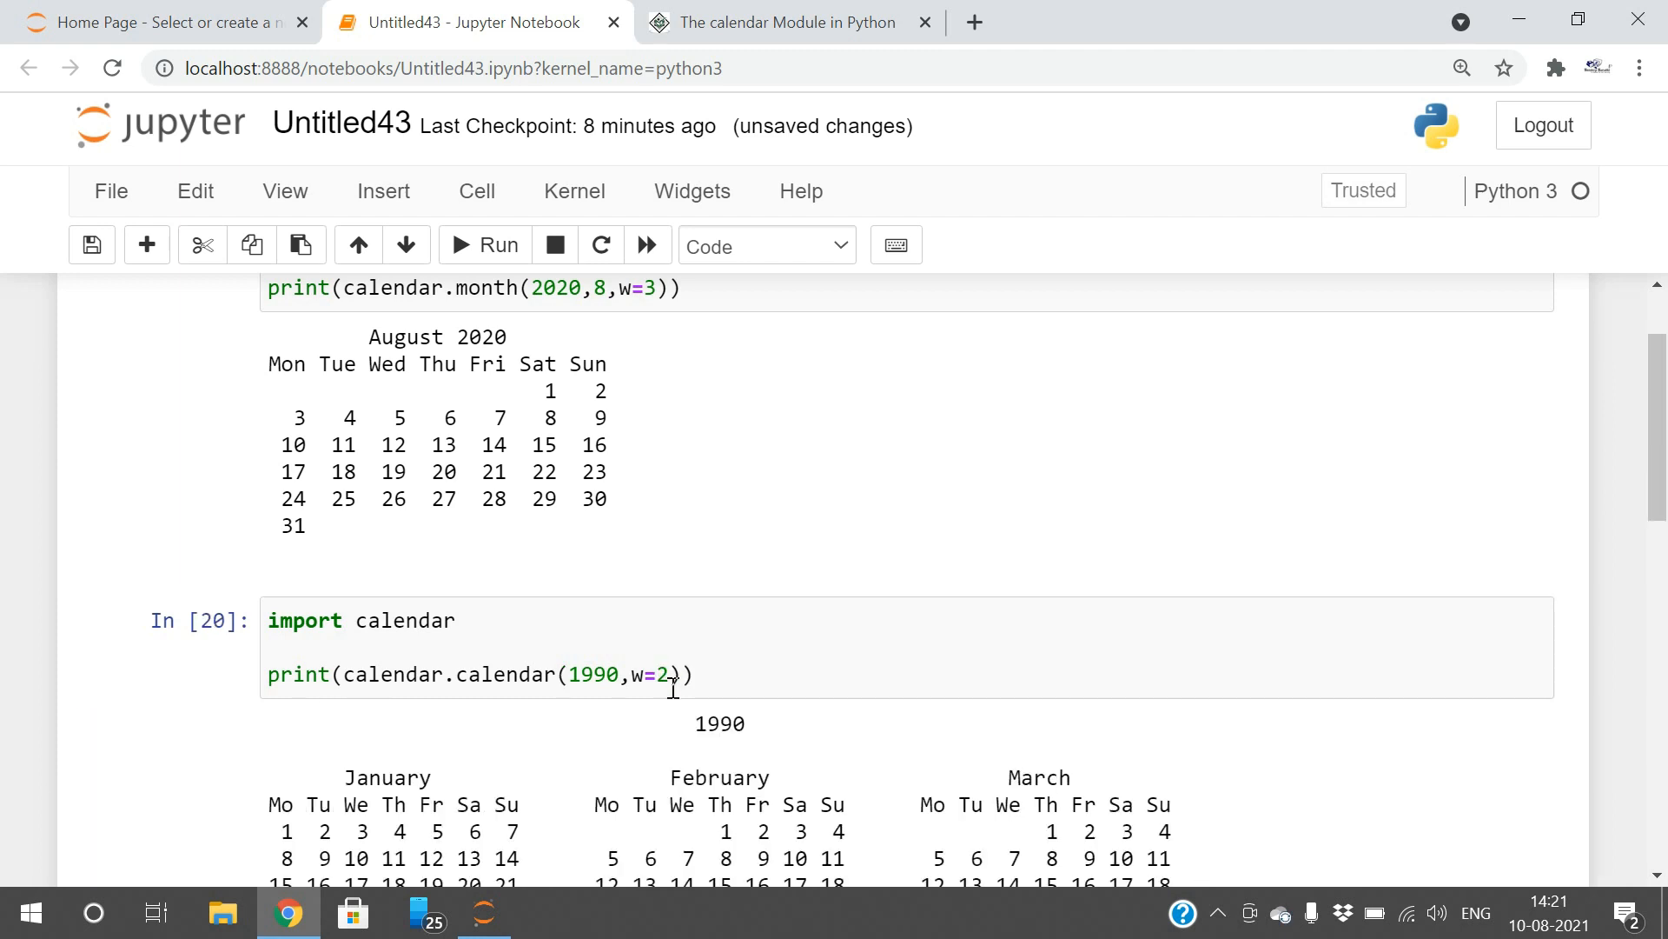
scroll("down", 3)
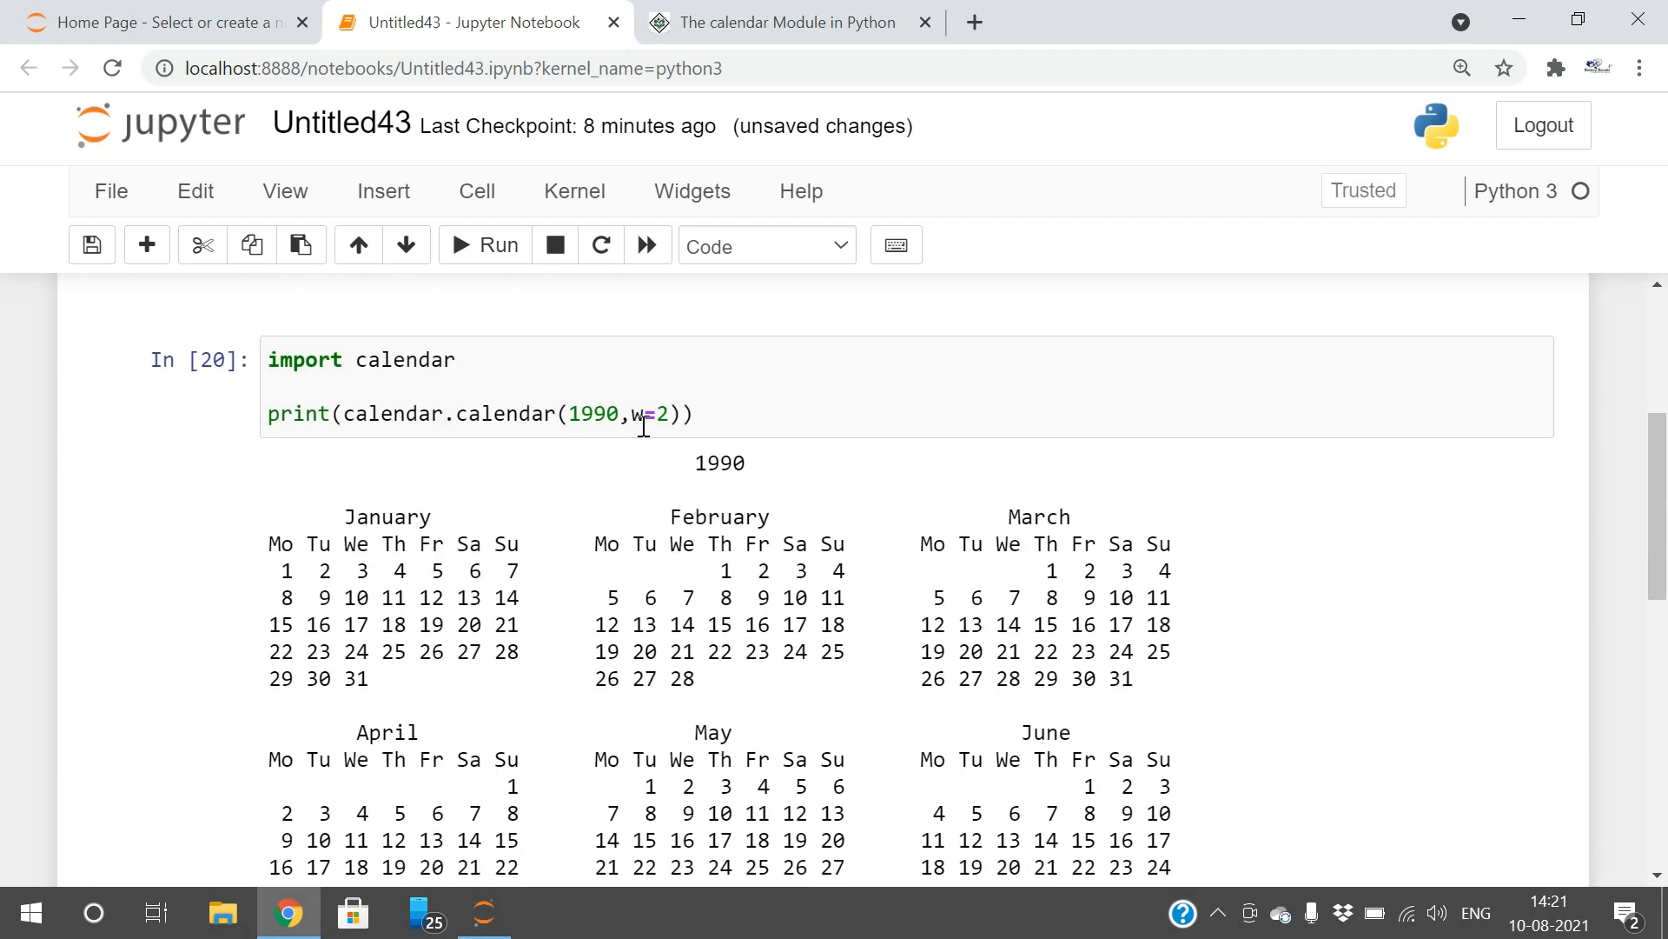
scroll("down", 3)
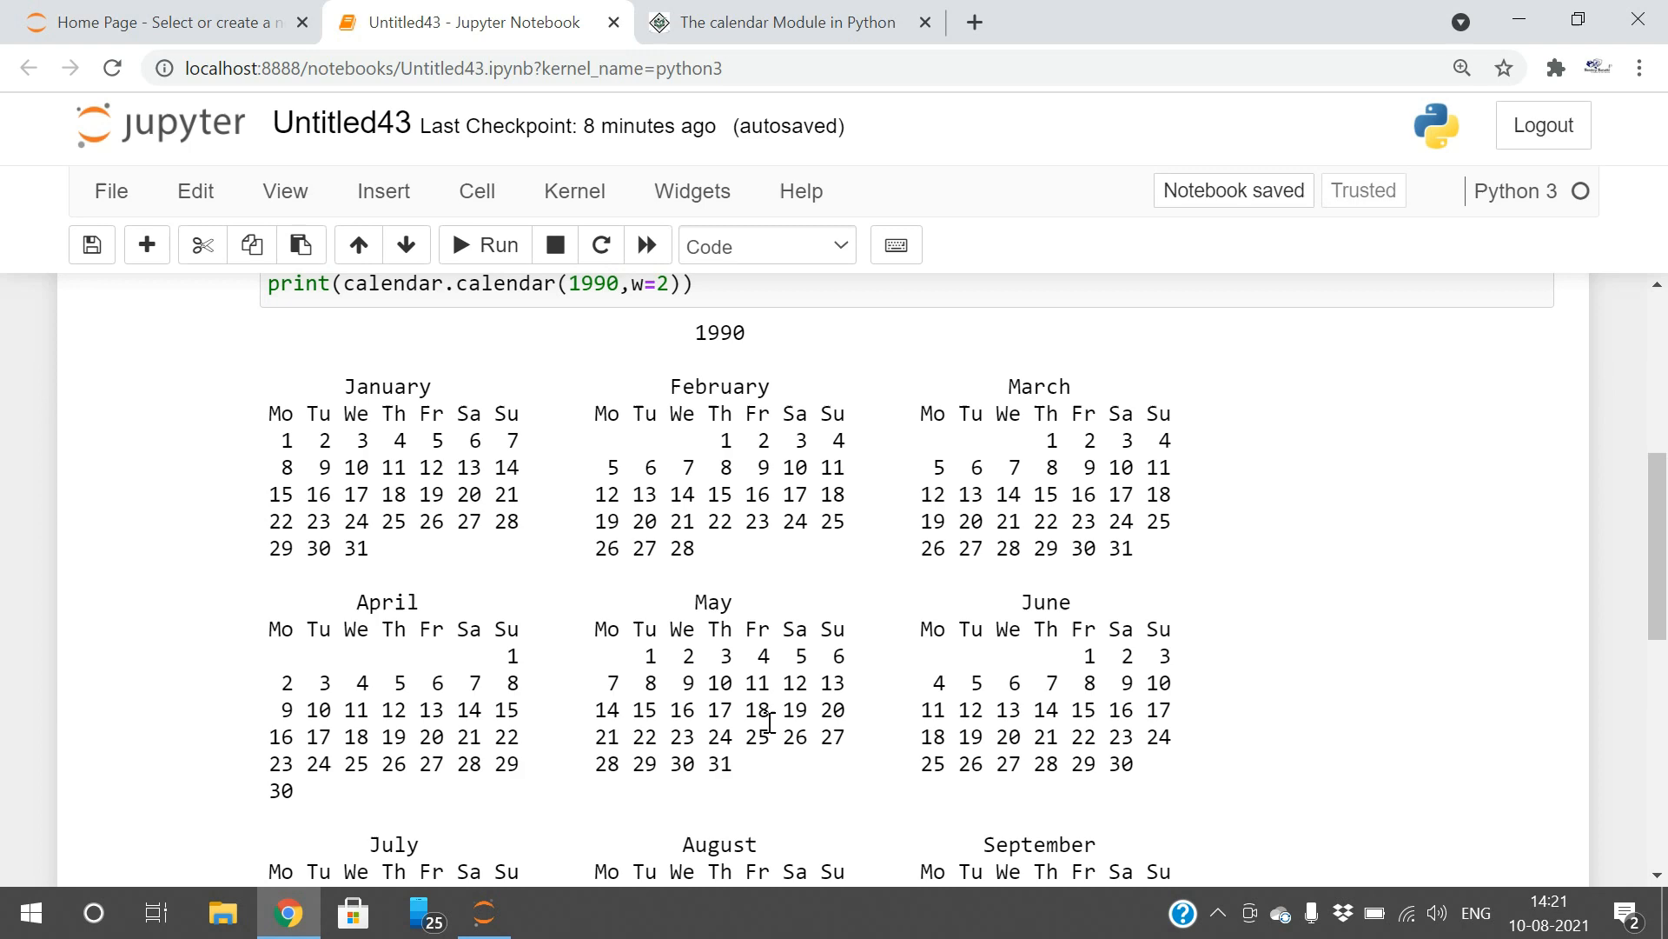